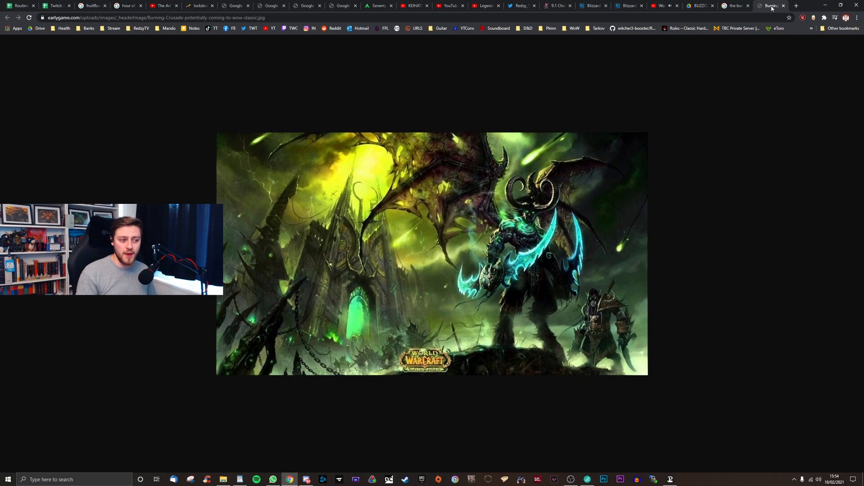
# Read the MMO-Champion logo leak thread down to reply #12 and the press-center screenshot.
pyautogui.click(557, 5)
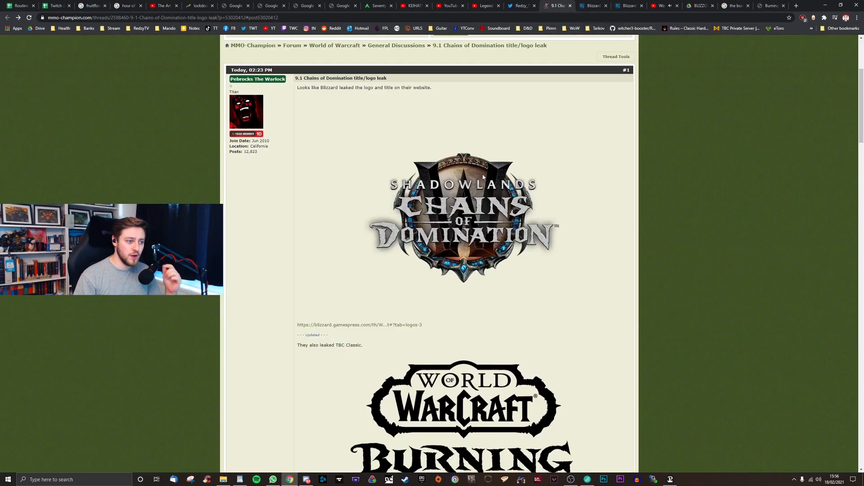
pyautogui.scroll(3)
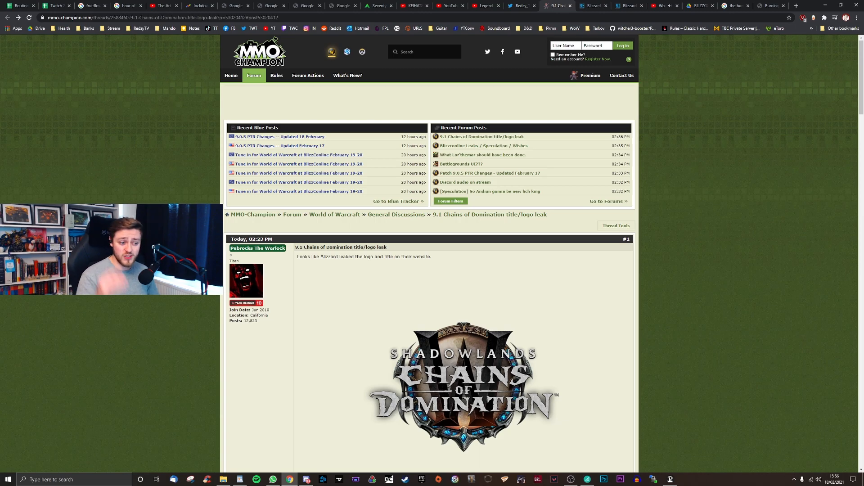
pyautogui.scroll(-3)
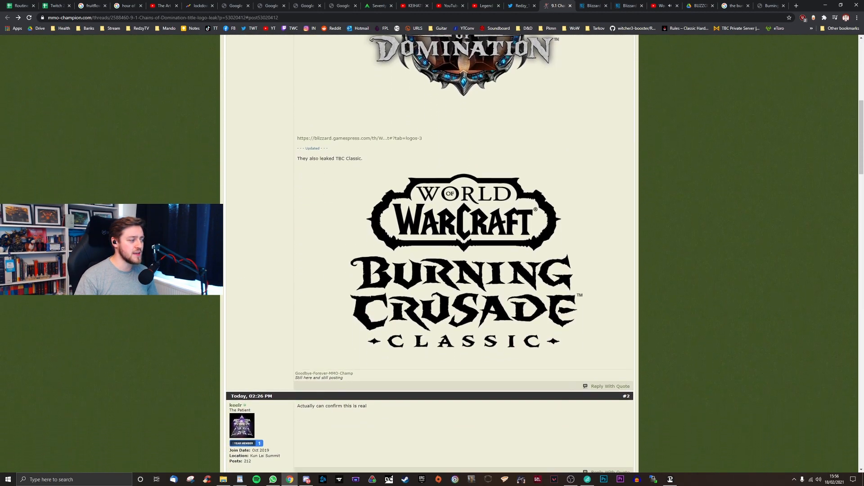
pyautogui.scroll(-3)
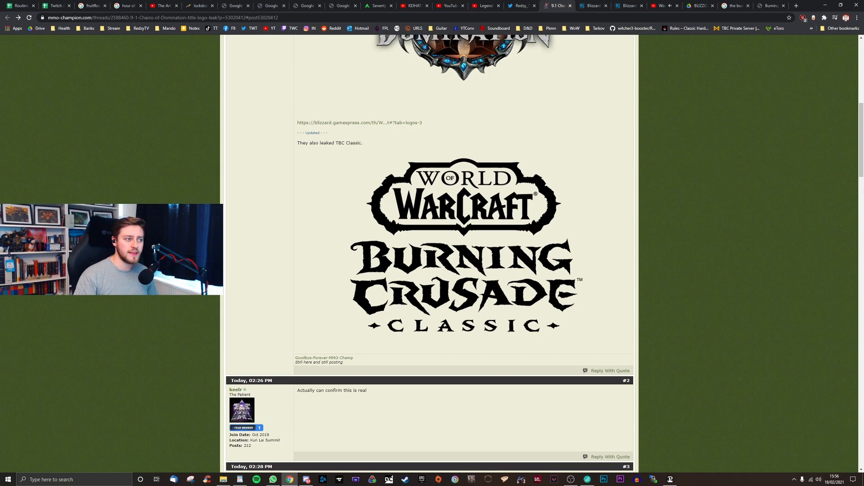
pyautogui.scroll(3)
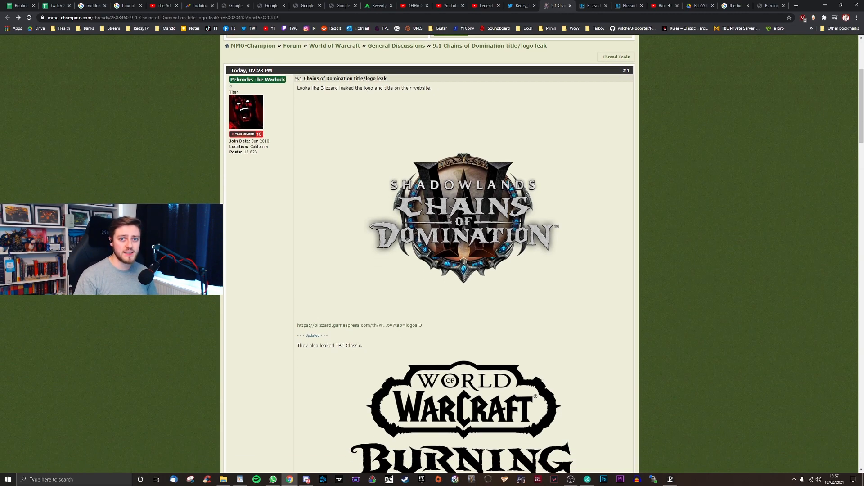
pyautogui.scroll(-3)
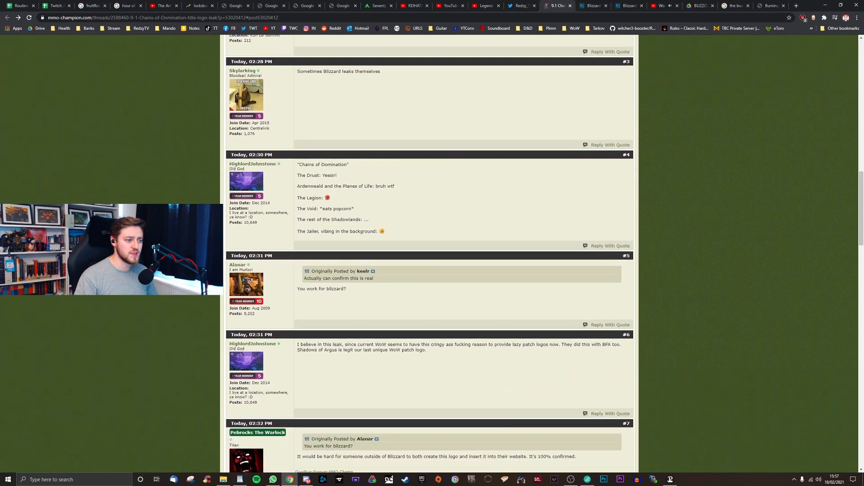
pyautogui.scroll(-3)
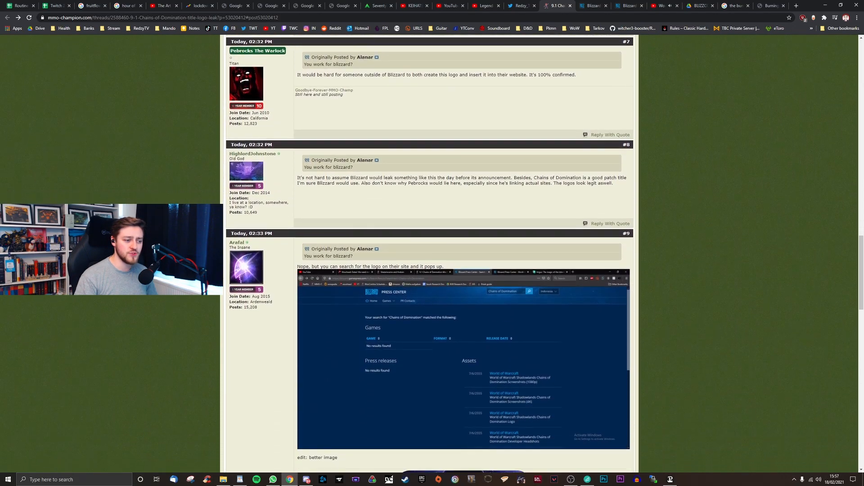
pyautogui.scroll(-3)
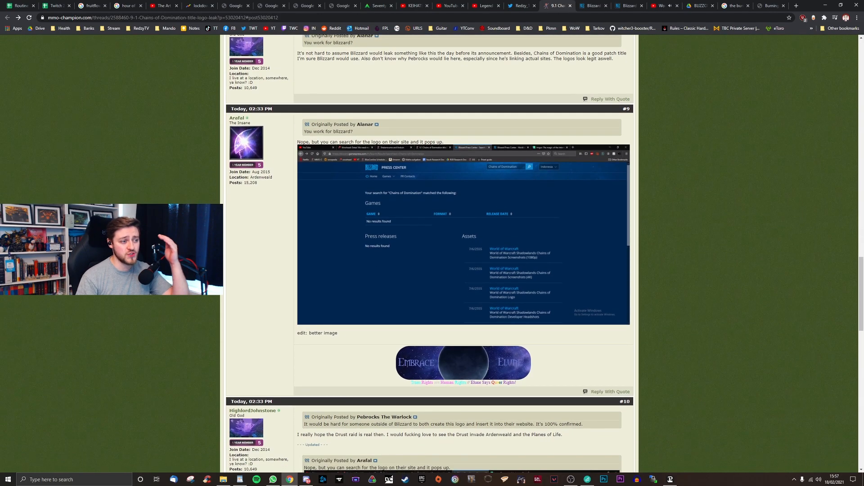
pyautogui.scroll(-3)
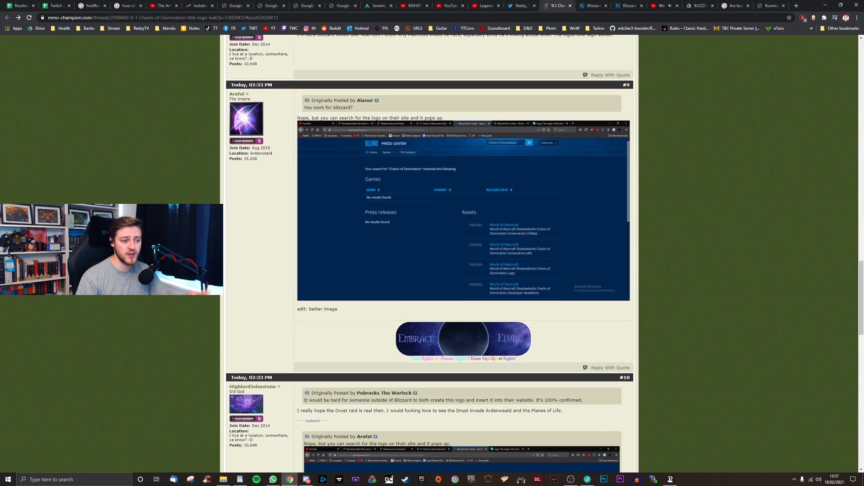
pyautogui.scroll(-3)
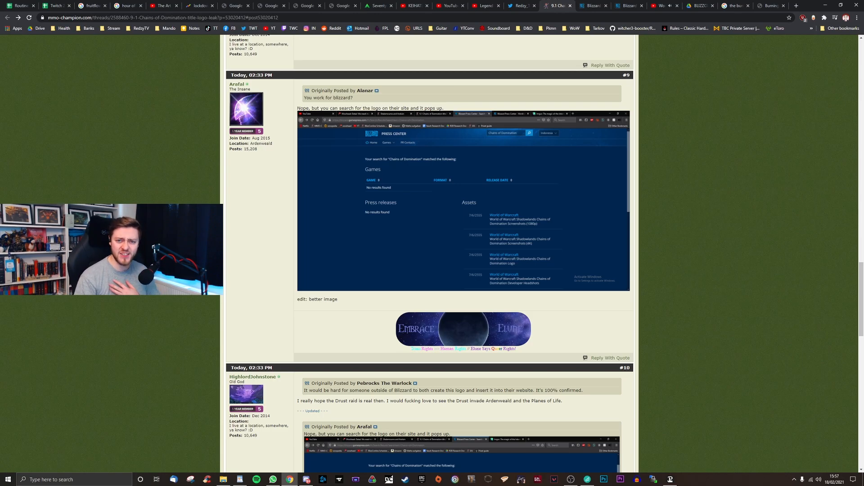
pyautogui.scroll(-3)
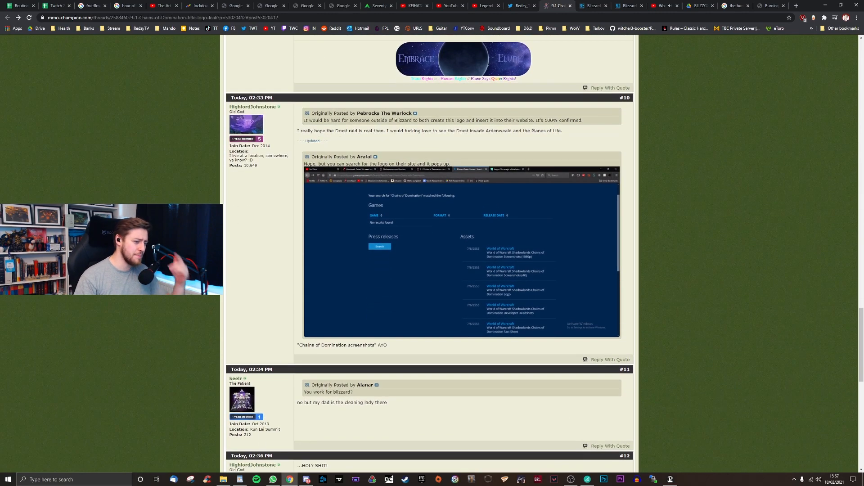
# Browse the Blizzard Press Center World of Warcraft Photos assets to the developer headshots.
pyautogui.click(593, 6)
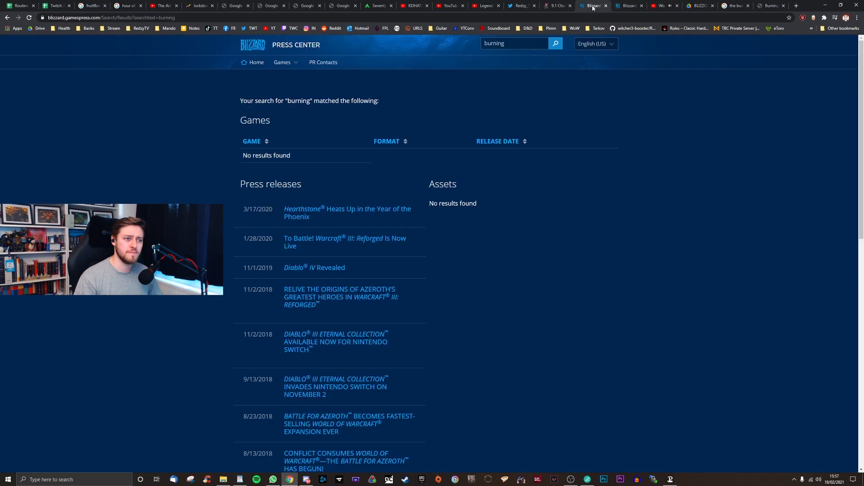
pyautogui.click(629, 6)
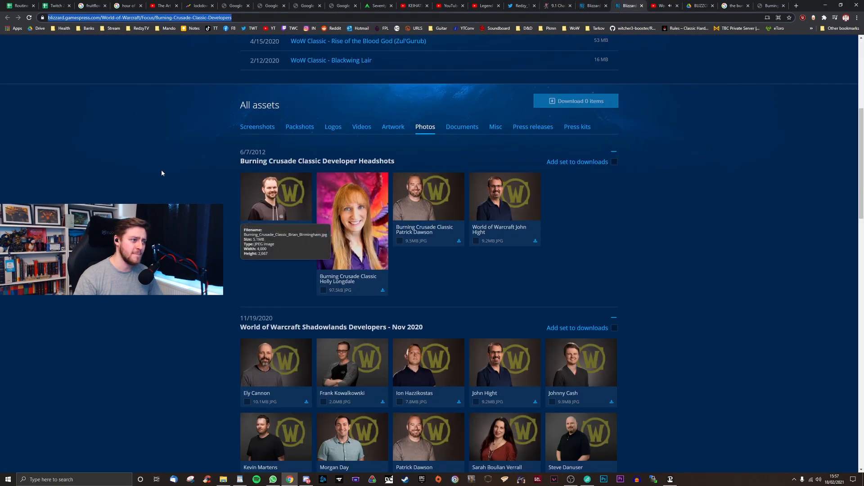
pyautogui.scroll(3)
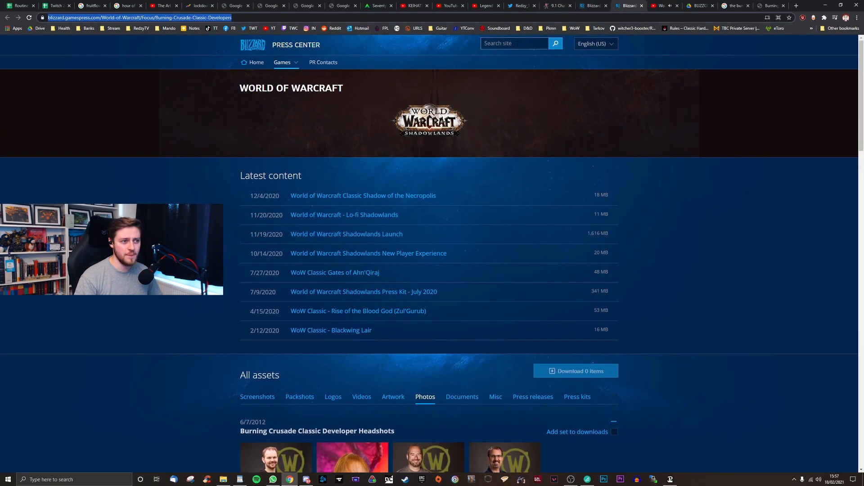
pyautogui.scroll(-3)
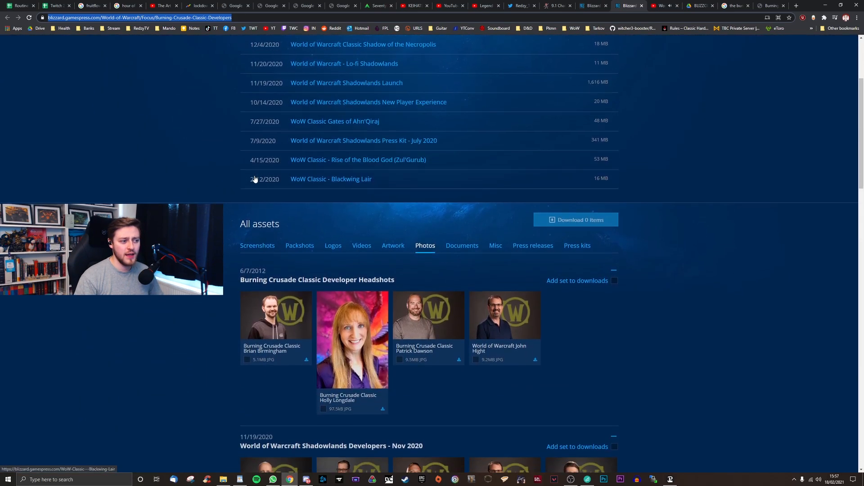
pyautogui.scroll(-3)
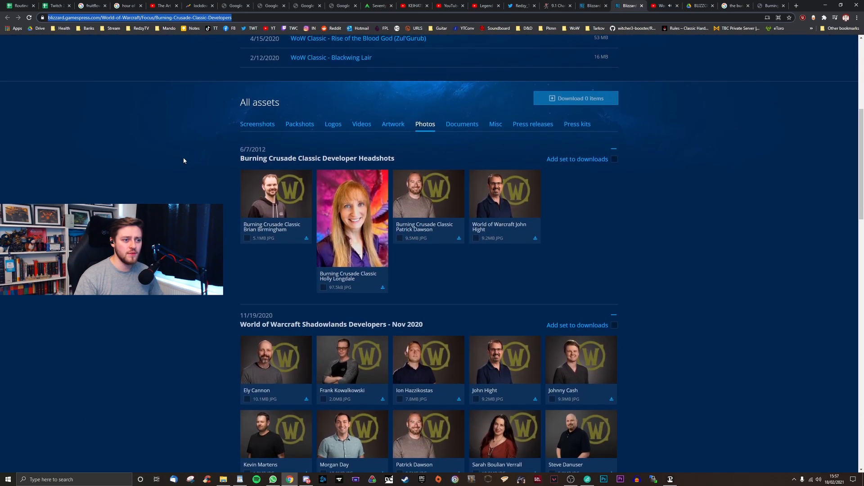
pyautogui.scroll(-3)
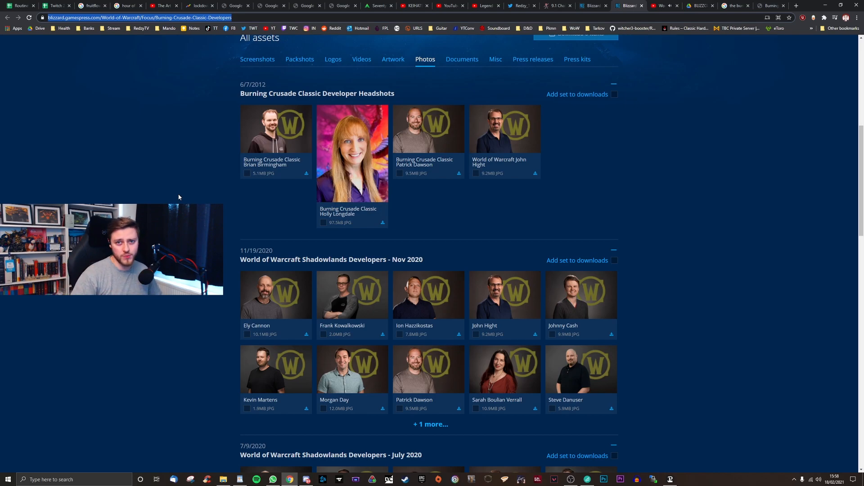
pyautogui.scroll(3)
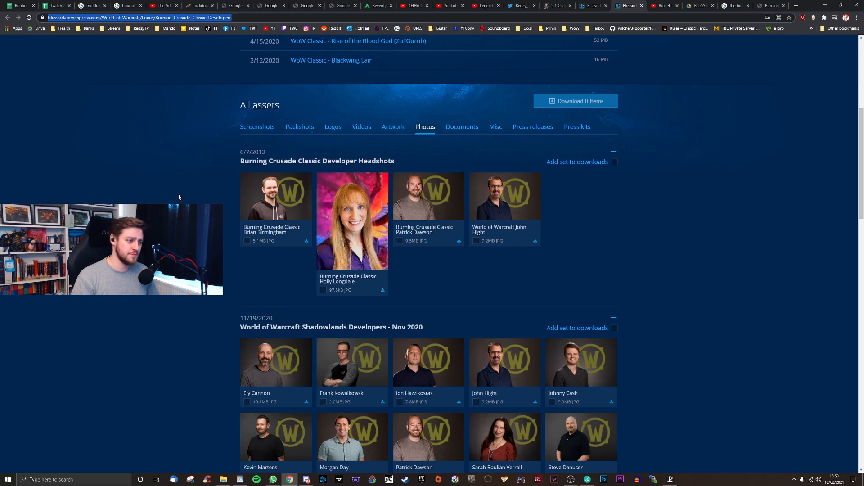
pyautogui.scroll(-3)
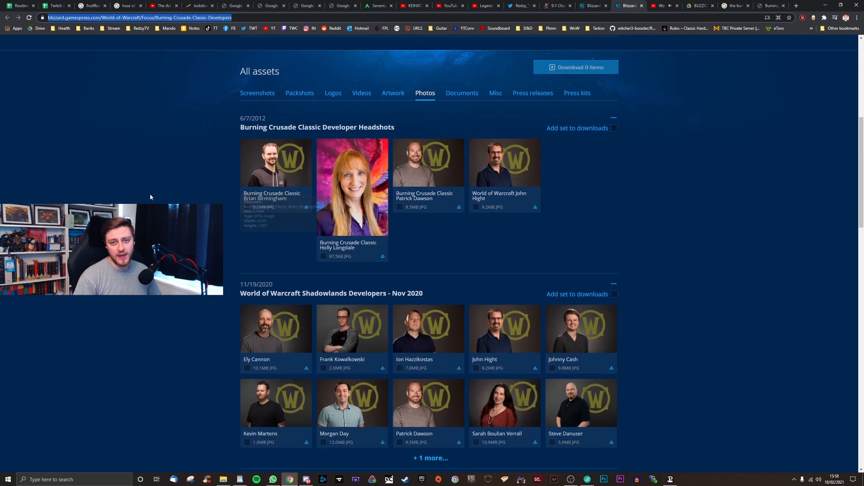
pyautogui.moveTo(276, 162)
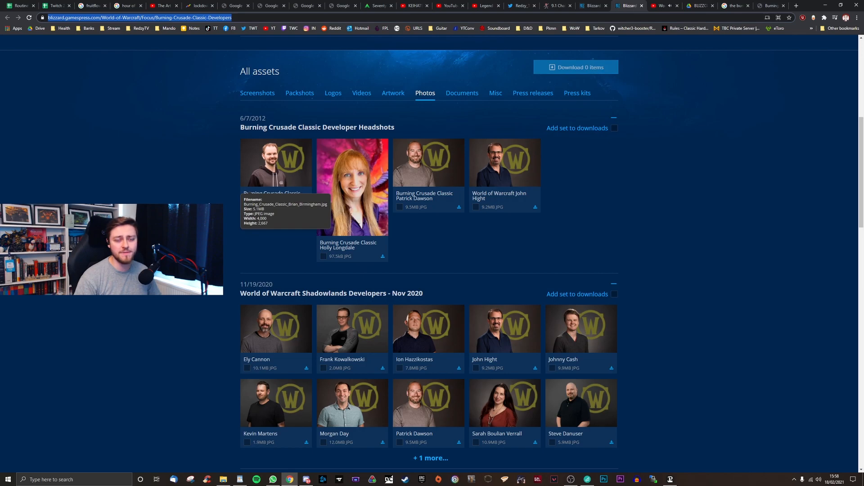
pyautogui.moveTo(413, 209)
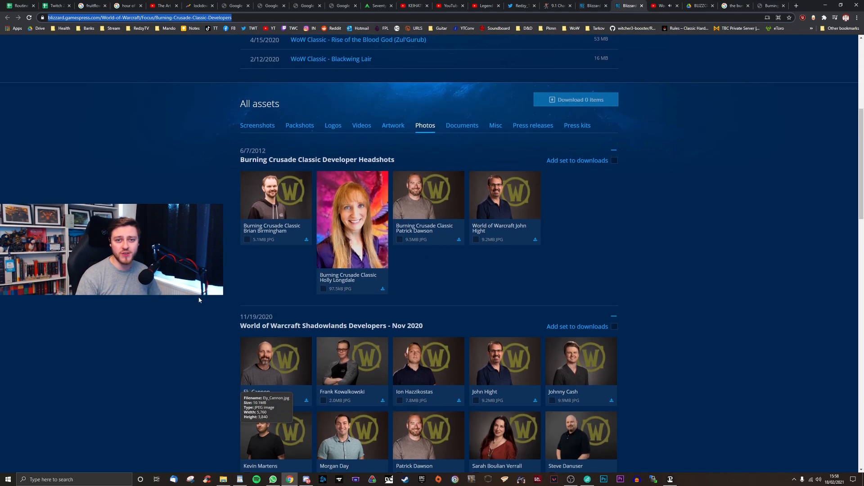
pyautogui.scroll(3)
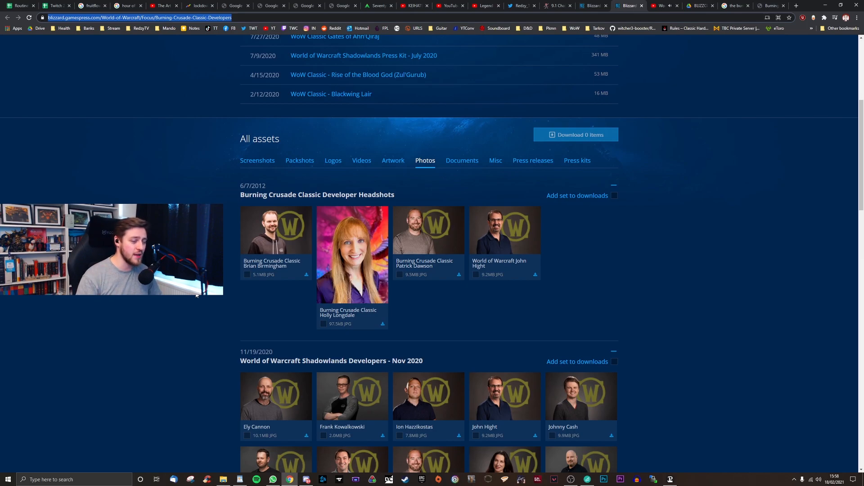
pyautogui.moveTo(352, 255)
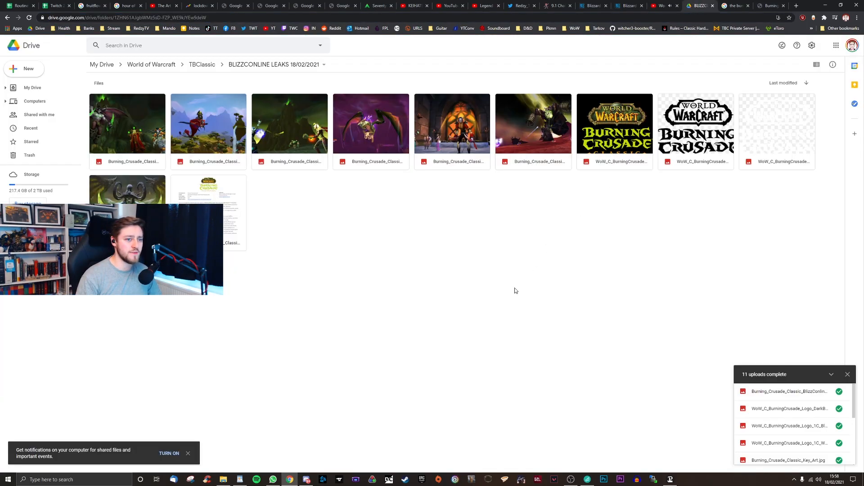
pyautogui.moveTo(461, 268)
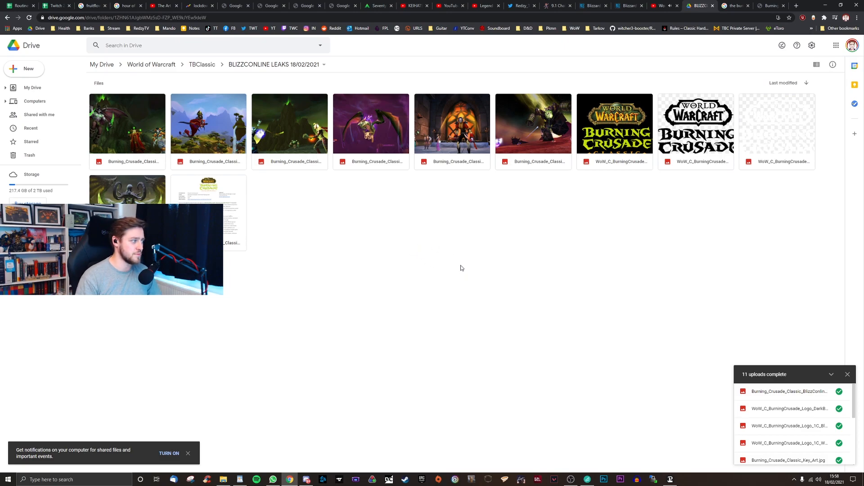
pyautogui.moveTo(182, 174)
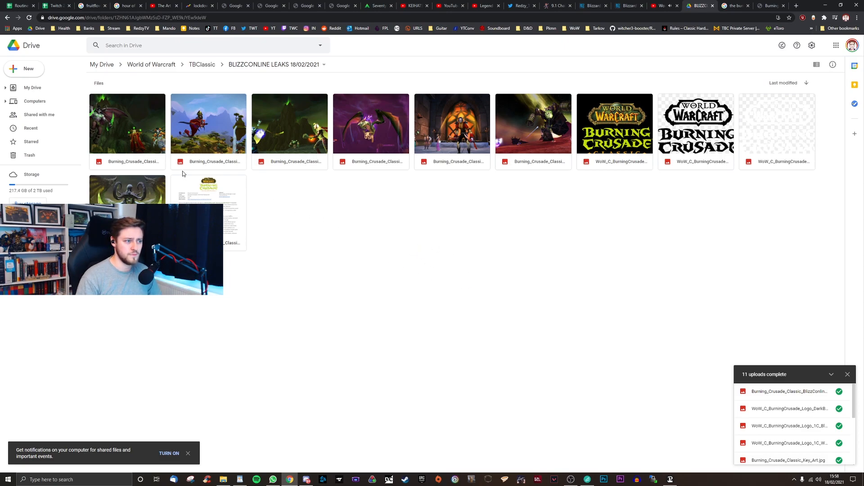
# Preview the BlizzConline paladin and shaman screenshot, then step through the next uploads.
pyautogui.doubleClick(127, 123)
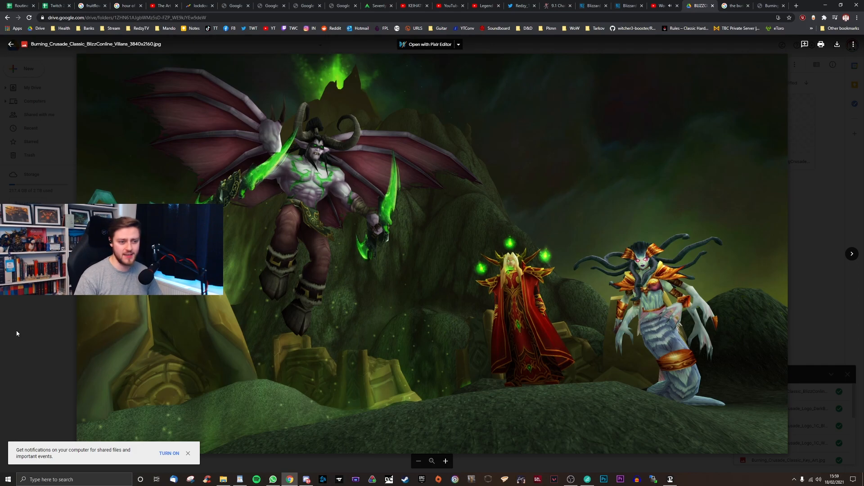
pyautogui.click(851, 254)
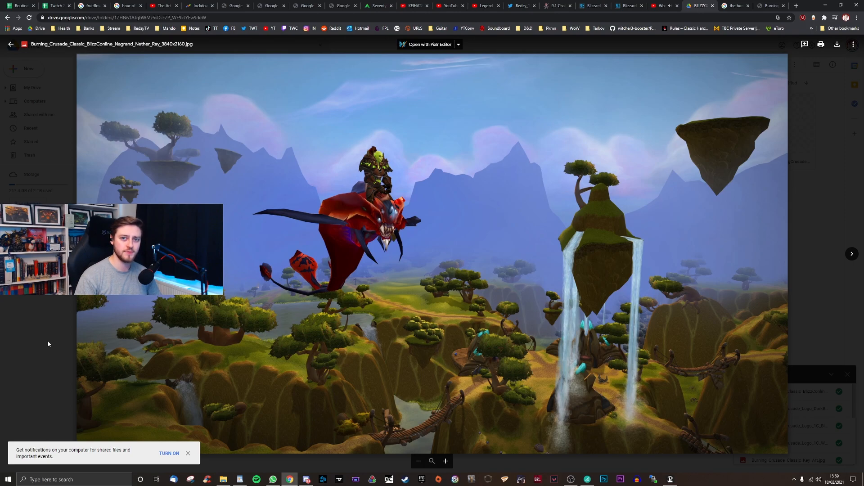
pyautogui.click(9, 44)
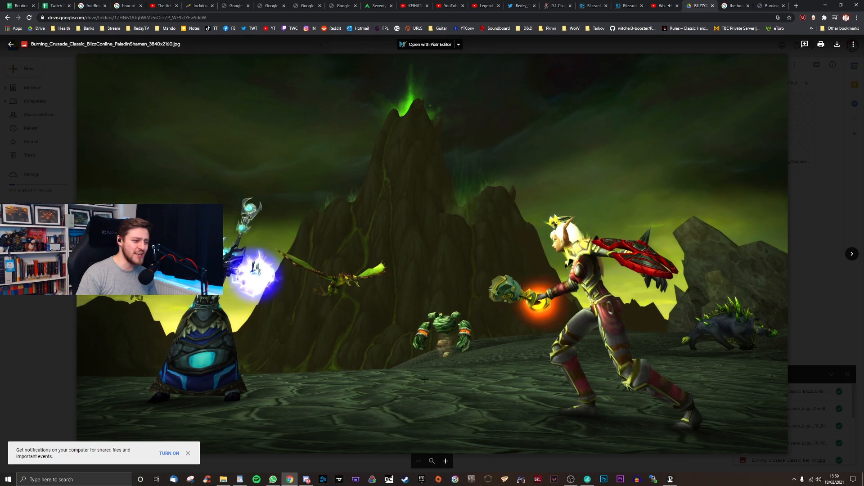
pyautogui.moveTo(70, 350)
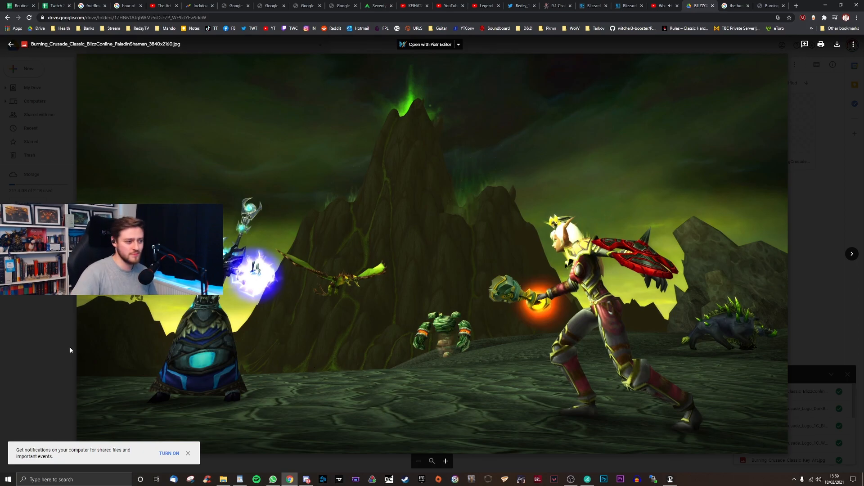
# View the Burning Crusade Classic logo image, then close the preview back to the folder.
pyautogui.click(10, 44)
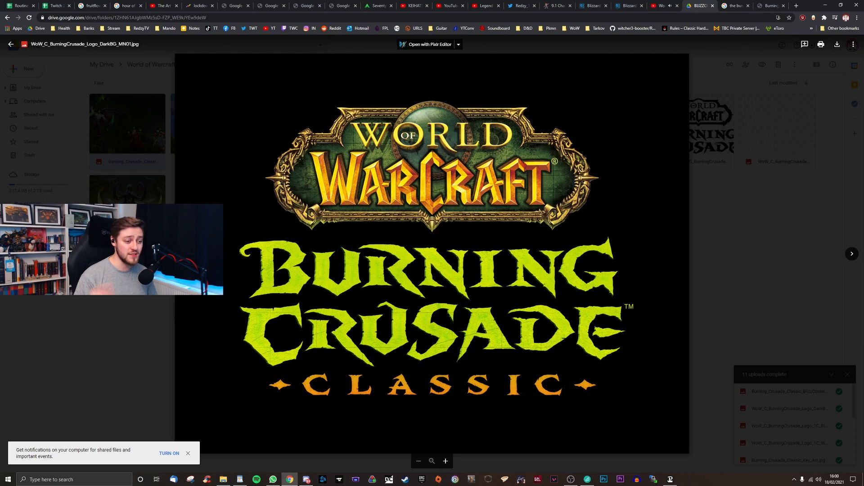
pyautogui.click(852, 253)
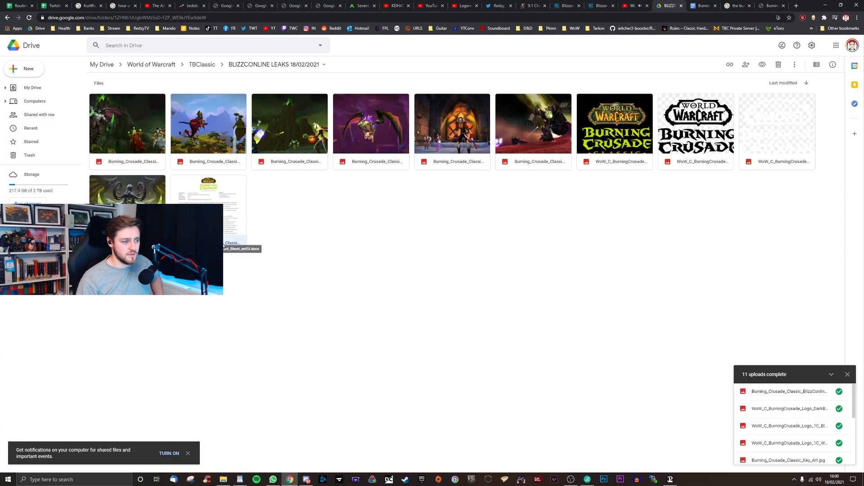
pyautogui.moveTo(516, 193)
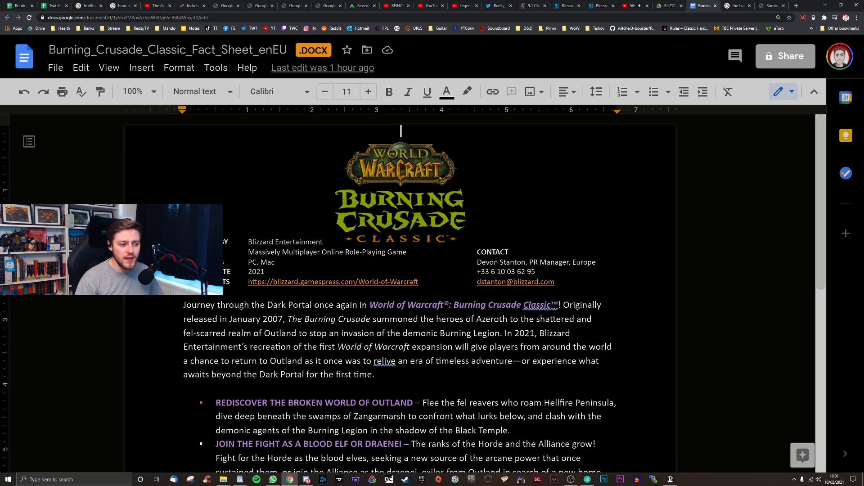
# Read the fact sheet down through its feature bullets to the screenshots.
pyautogui.scroll(-3)
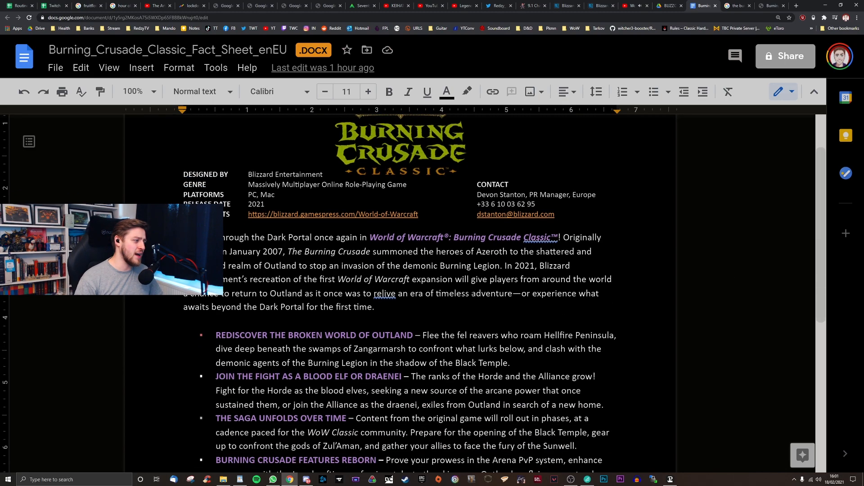
pyautogui.scroll(3)
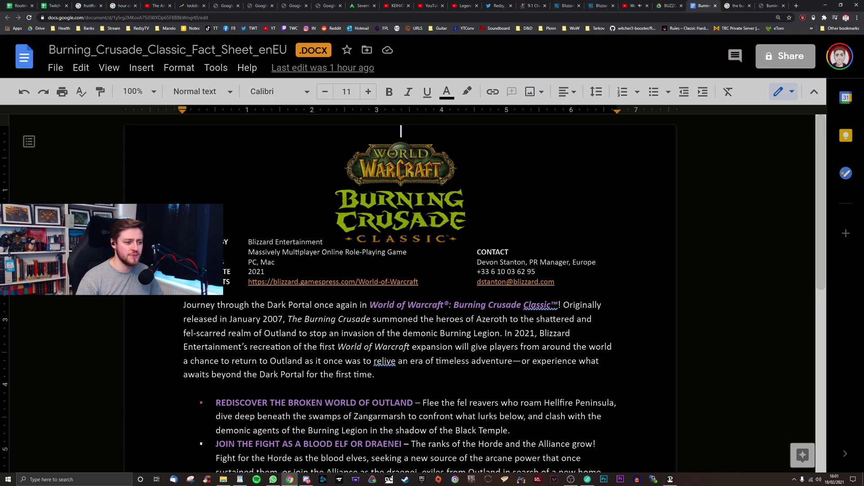
pyautogui.scroll(-3)
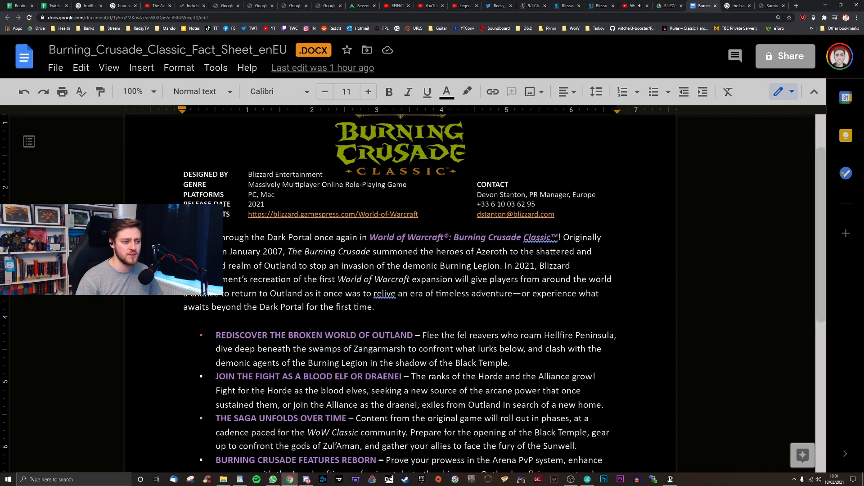
pyautogui.scroll(3)
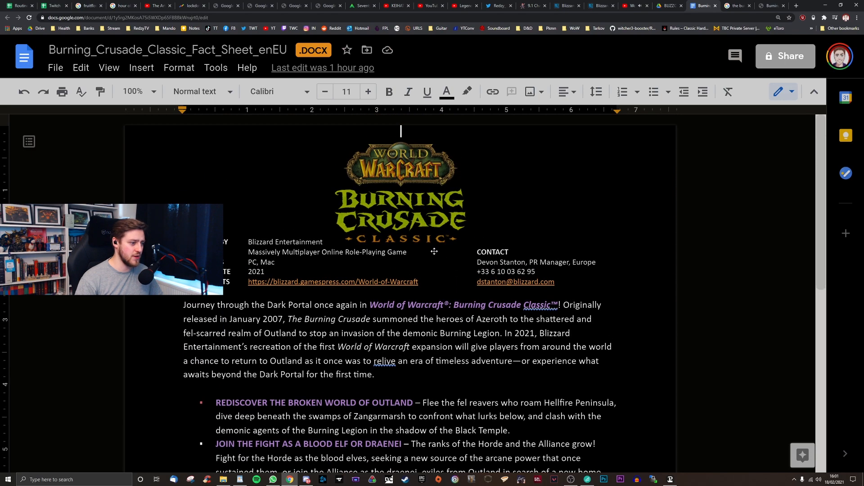
pyautogui.scroll(-3)
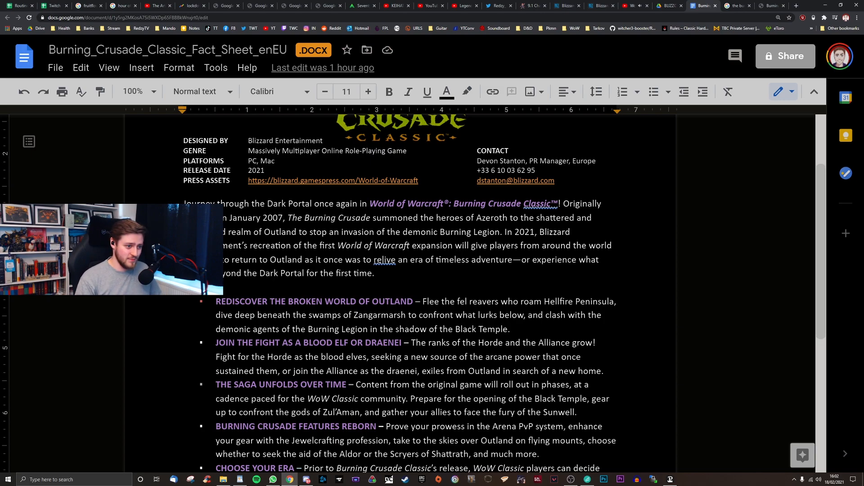
pyautogui.scroll(-3)
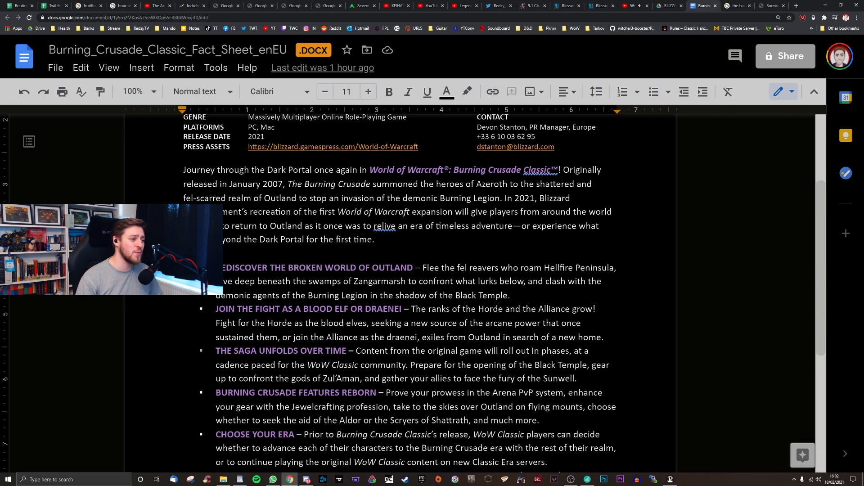
pyautogui.scroll(-3)
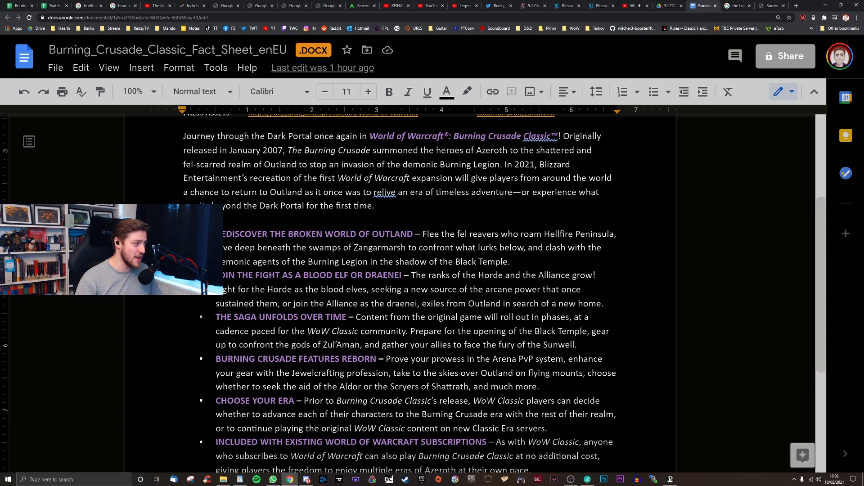
pyautogui.scroll(-3)
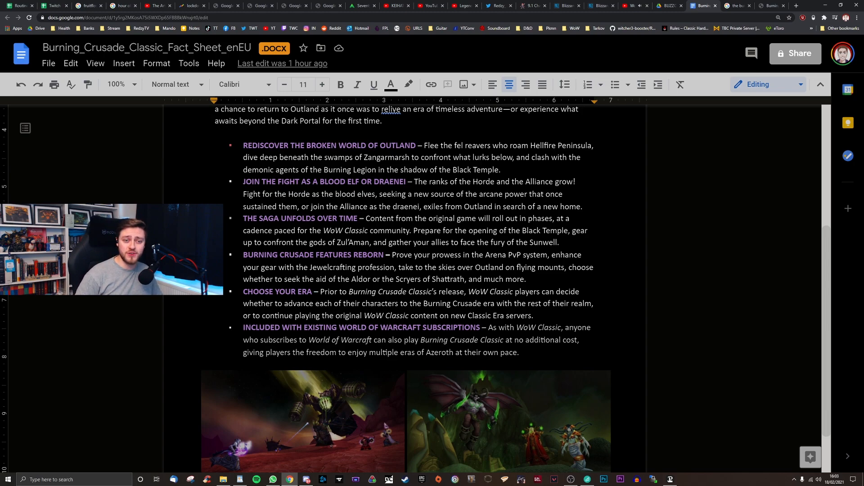
pyautogui.scroll(-3)
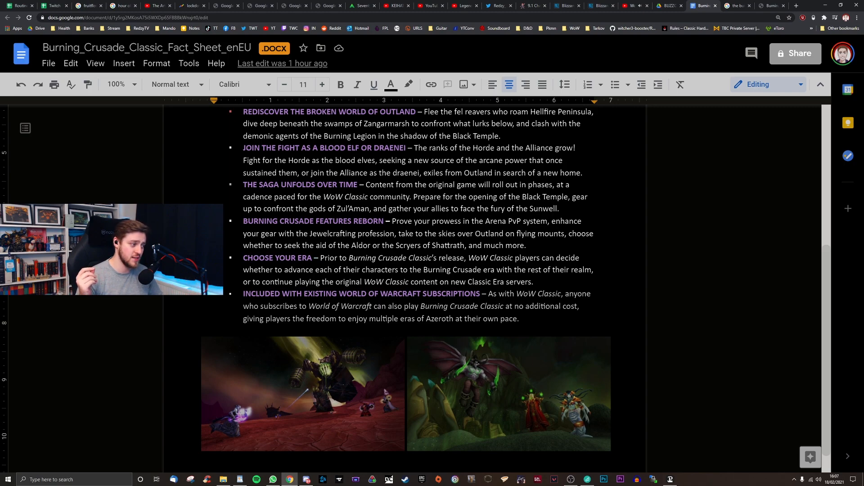
pyautogui.scroll(-3)
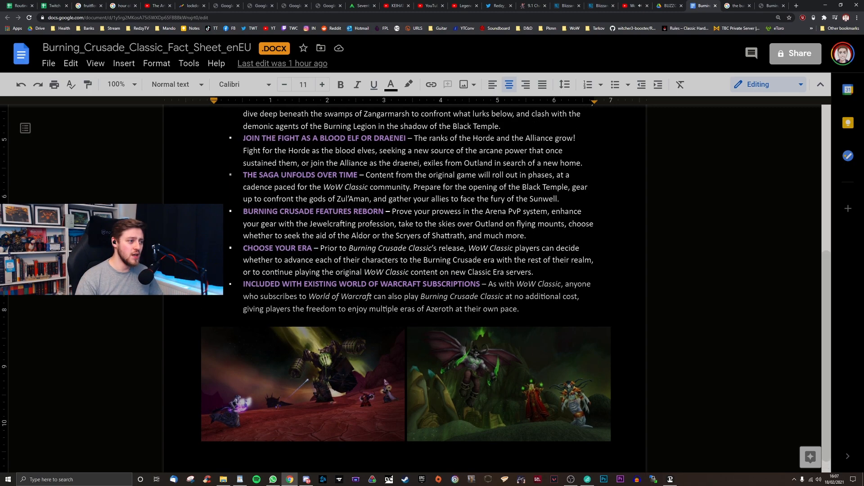
pyautogui.scroll(3)
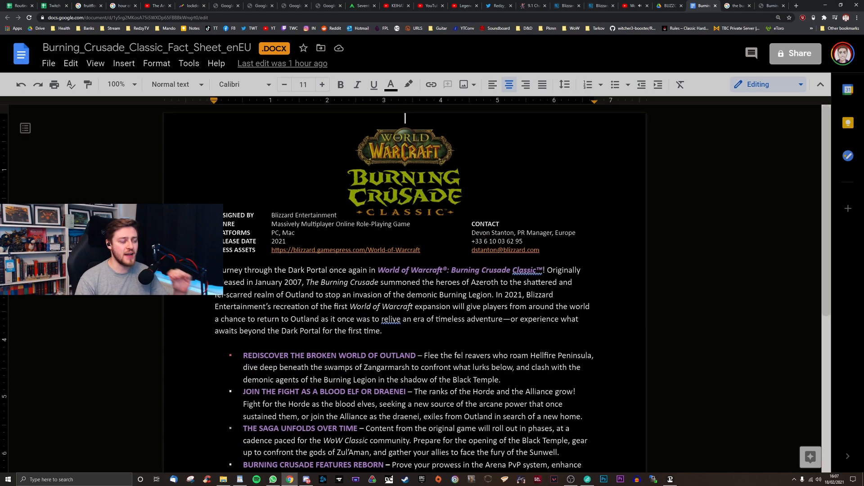
pyautogui.scroll(-3)
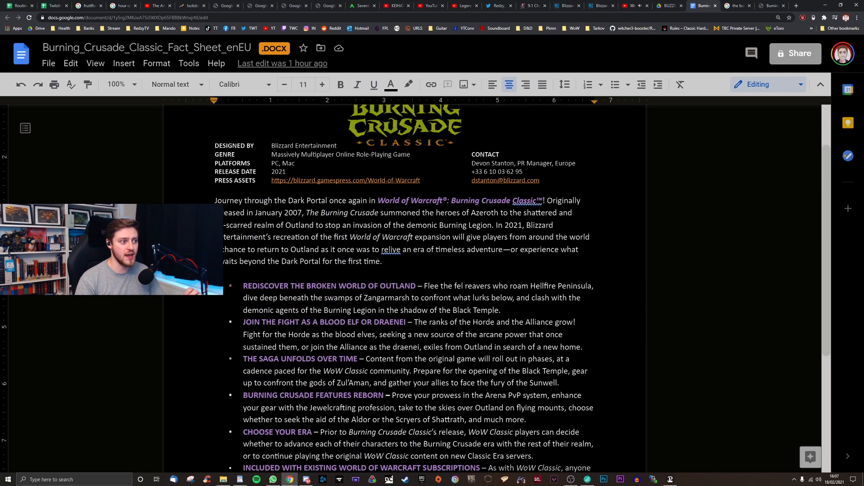
pyautogui.scroll(-3)
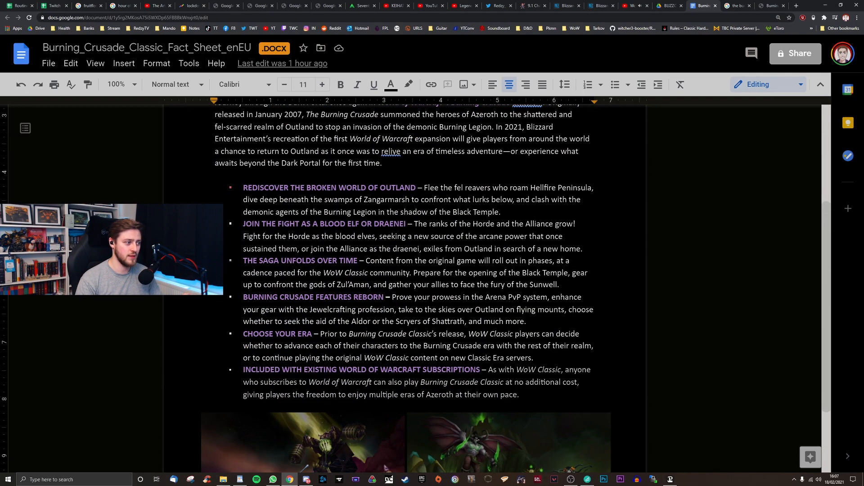
pyautogui.scroll(-3)
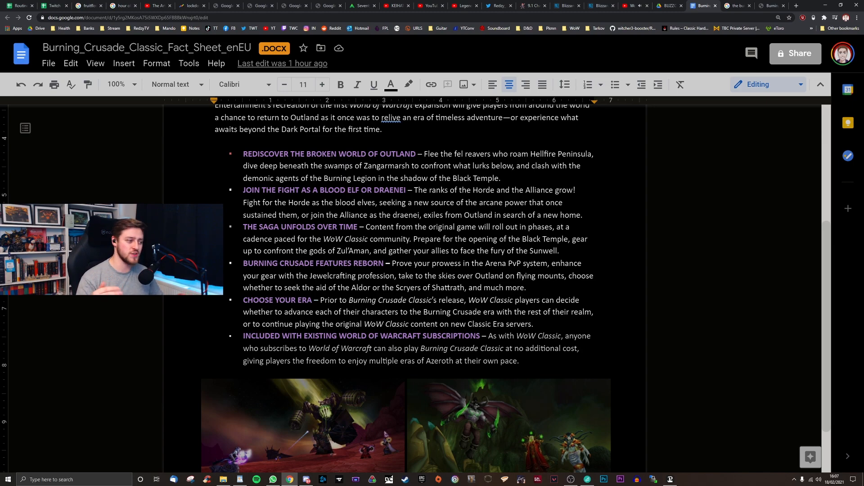
pyautogui.scroll(-3)
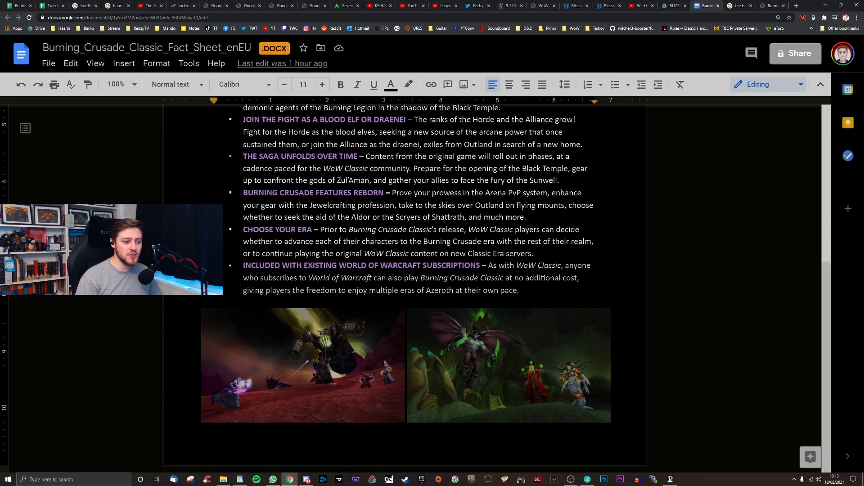
pyautogui.scroll(3)
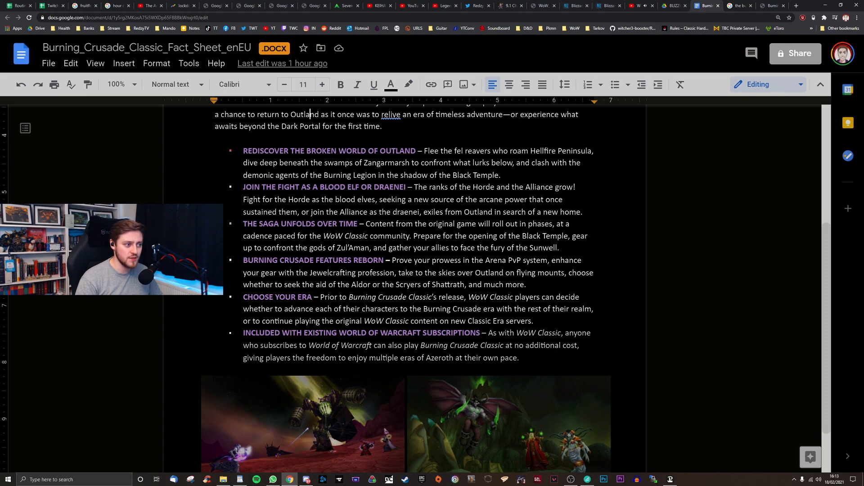
# Scroll down to the TBC Classic Servers notes below the screenshots.
pyautogui.scroll(-3)
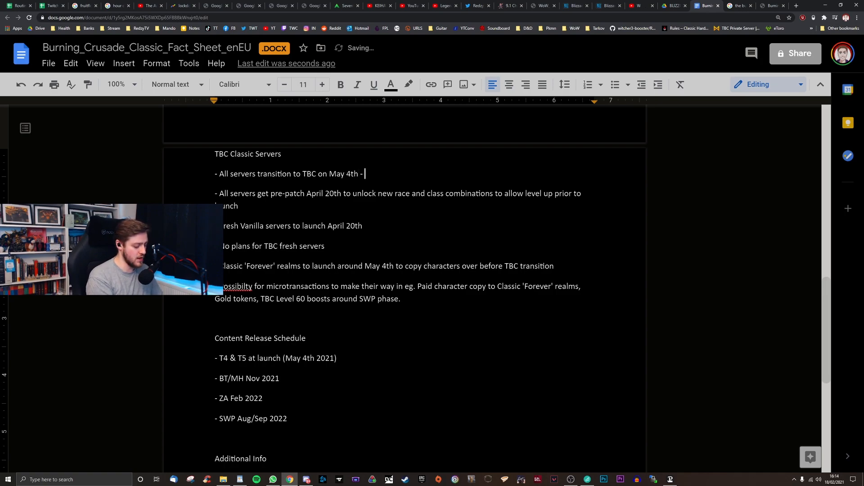
# Tag the Fresh Vanilla servers line '- STILL A POSSIBILITY'.
pyautogui.write('STILL A POSSIBI')
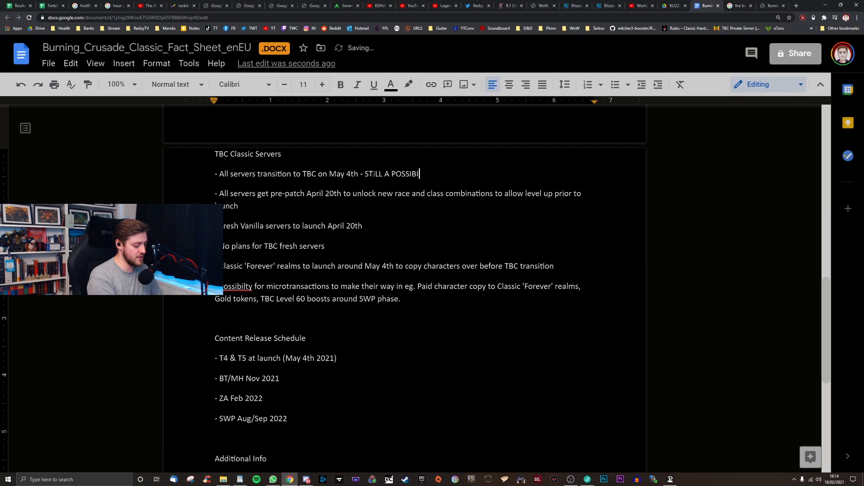
pyautogui.write('LITY')
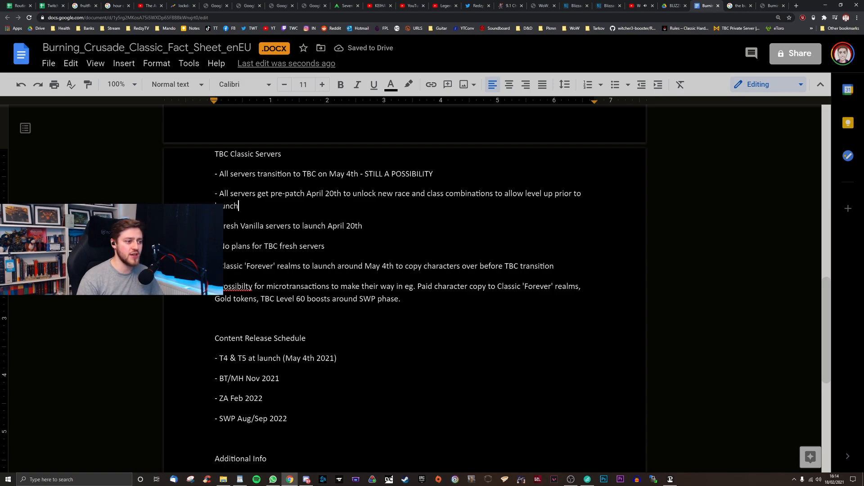
pyautogui.write('- STILL A POSSIBILITY - UNLIKLEY')
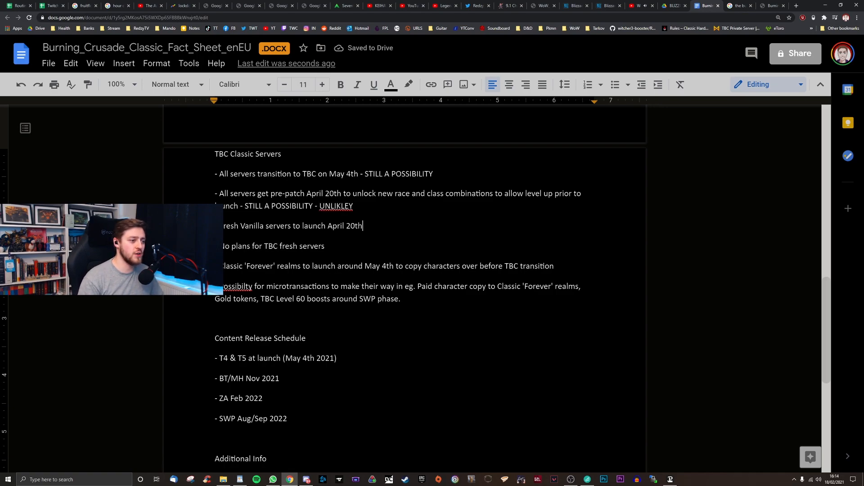
pyautogui.write('- STILL A')
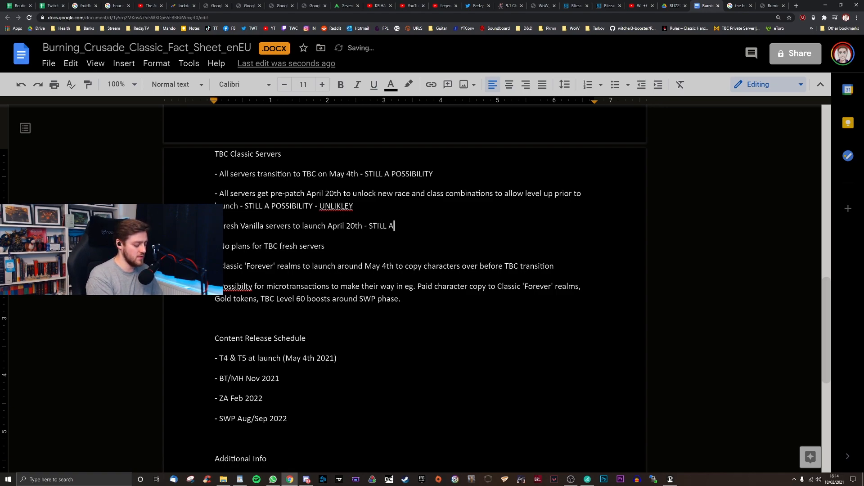
pyautogui.write('POSSIBILITY')
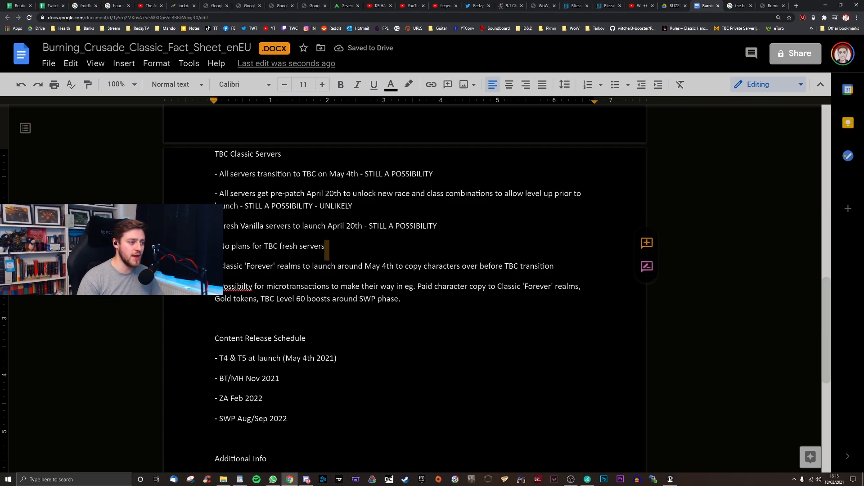
# Tag the no TBC fresh servers line '- CONFIRMED'.
pyautogui.write('- CONF')
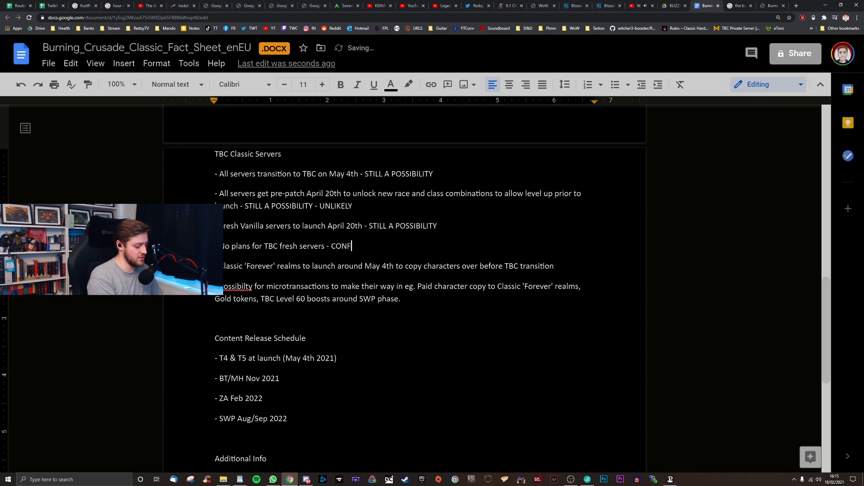
pyautogui.write('IRMED')
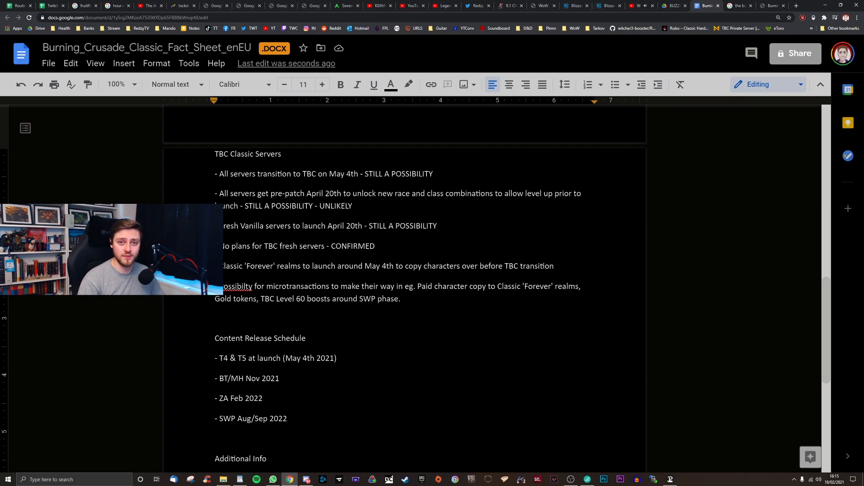
pyautogui.click(400, 299)
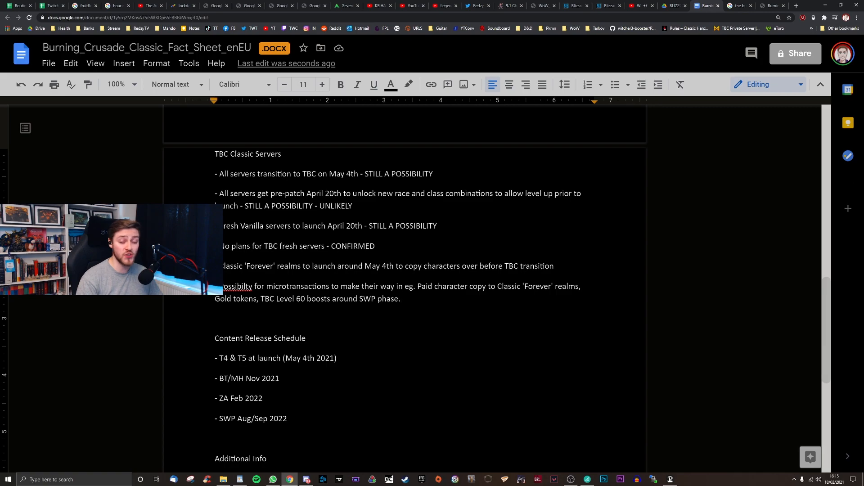
# Fix the microtransactions entry misspelling and tag the Fresh Vanilla entry '- UNLIKELY'.
pyautogui.click(401, 299)
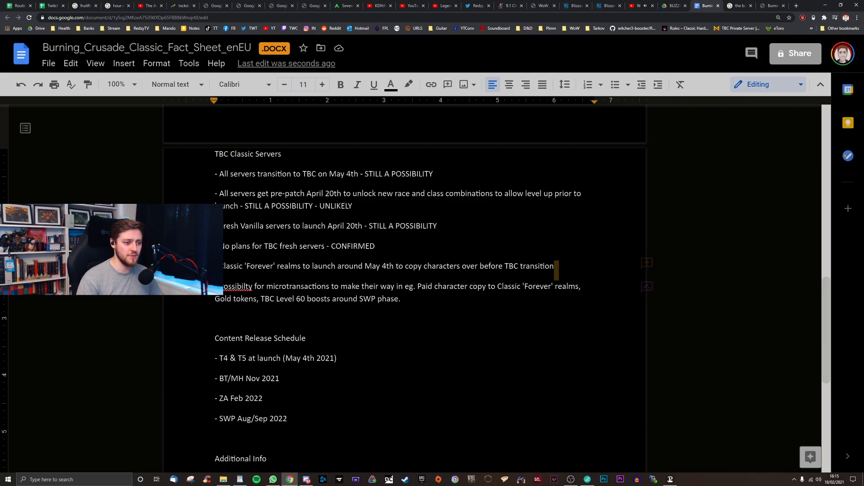
pyautogui.click(556, 266)
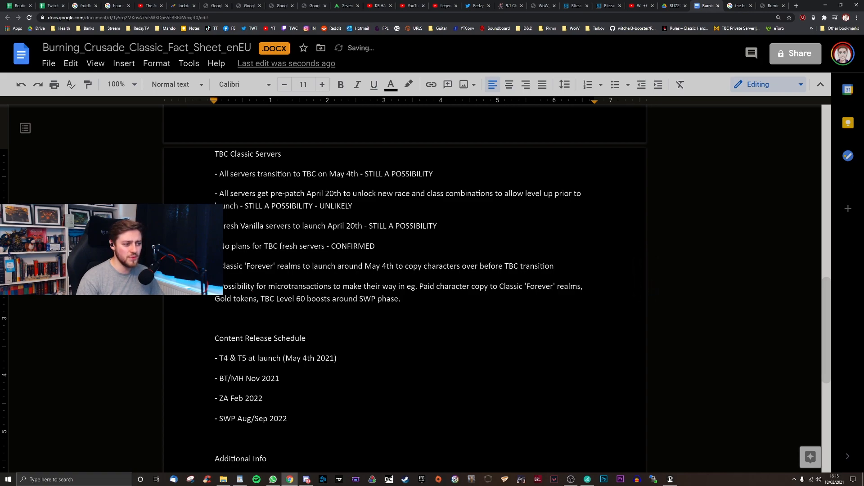
pyautogui.doubleClick(281, 265)
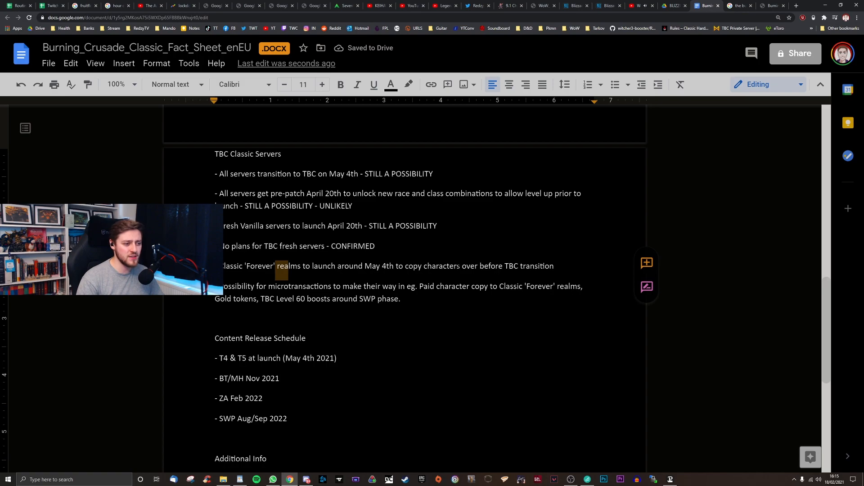
pyautogui.write('- UNLIKELY')
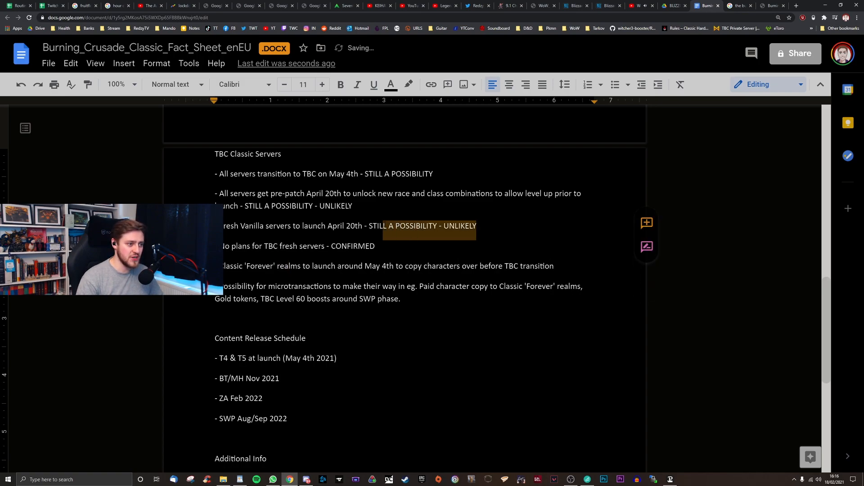
# Tag the Classic 'Forever' realms entry CONFIRMED and microtransactions '- ?????UNKNOWN?????'.
pyautogui.click(555, 266)
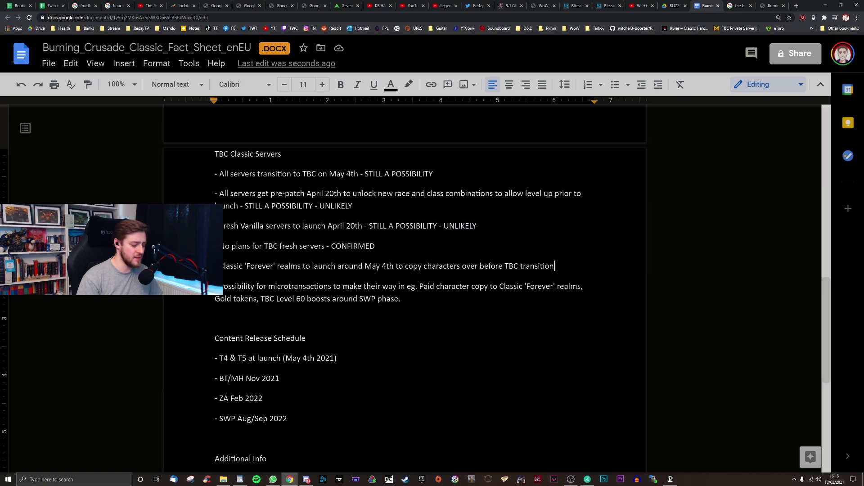
pyautogui.write('- CONFIRMED')
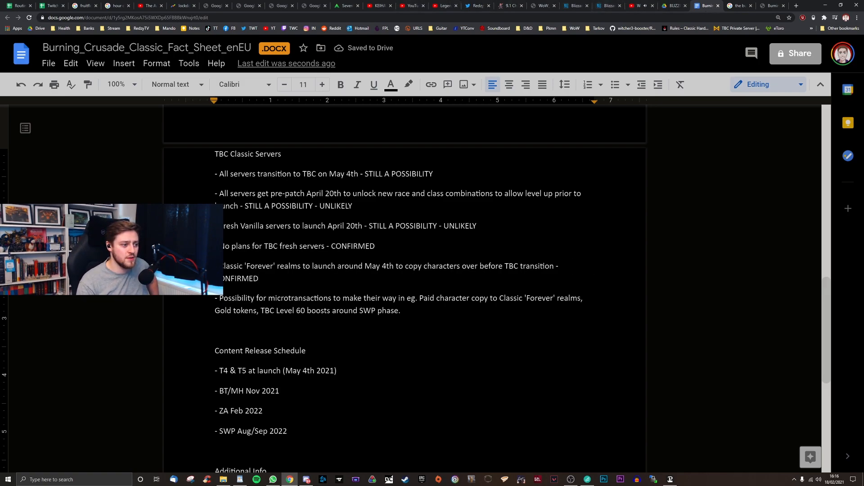
pyautogui.scroll(-3)
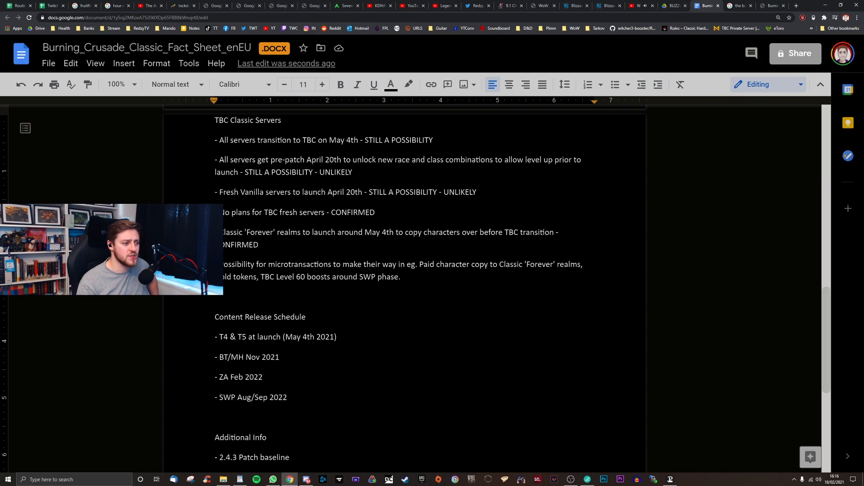
pyautogui.scroll(3)
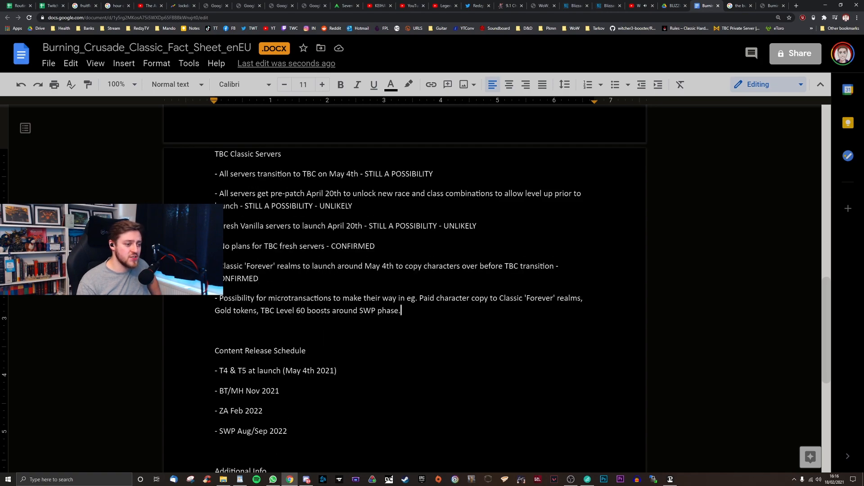
pyautogui.write('- ?')
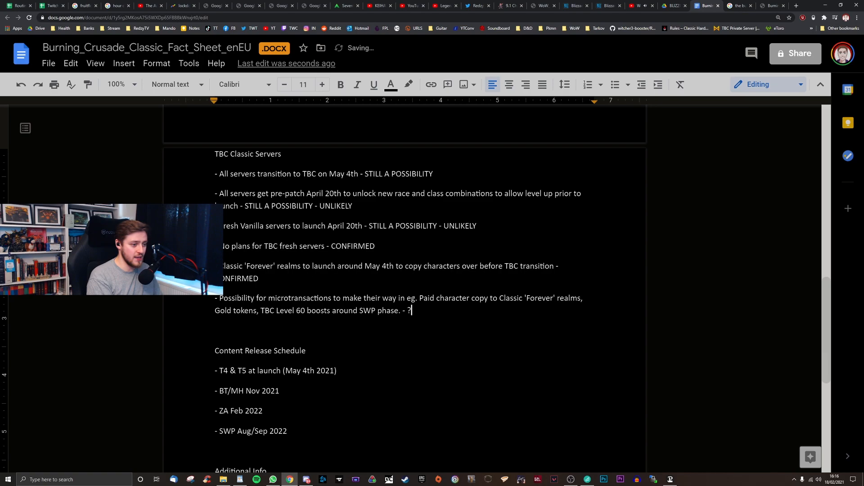
pyautogui.write('????UNKNOWN?????')
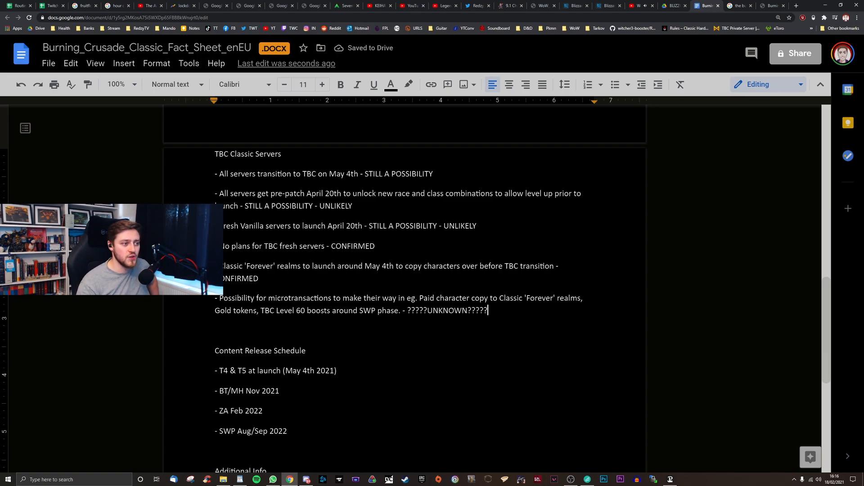
pyautogui.scroll(3)
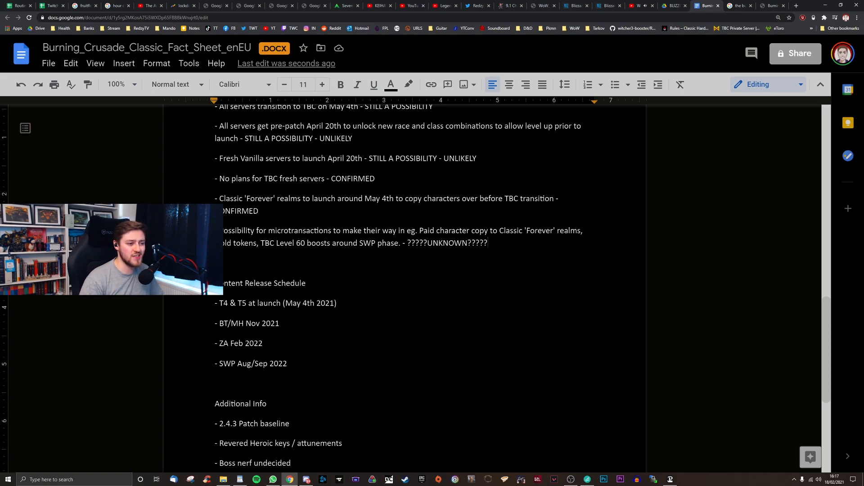
pyautogui.scroll(-3)
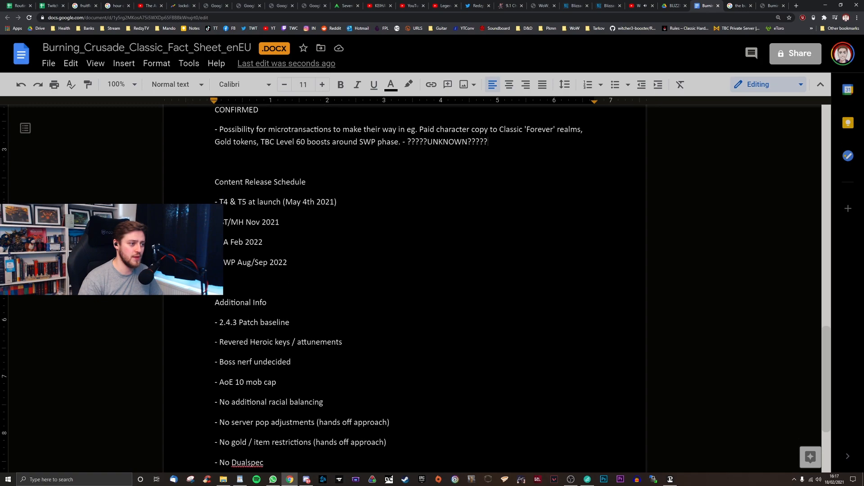
# Append '- CONFIRMED' to the 'T4 & T5 at launch' schedule line.
pyautogui.scroll(-3)
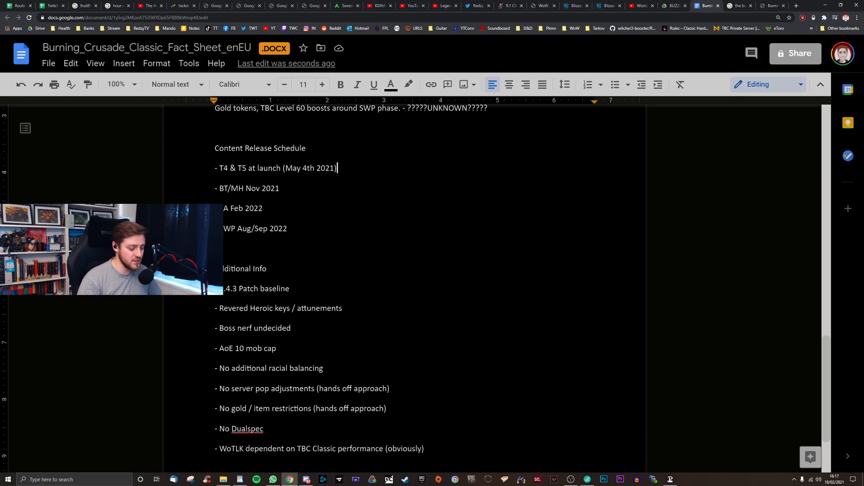
pyautogui.write('- CONFIRMED')
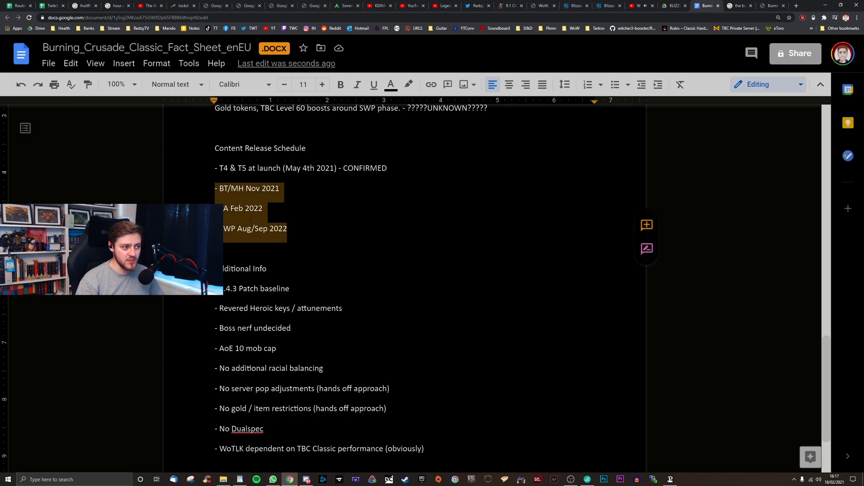
pyautogui.click(288, 228)
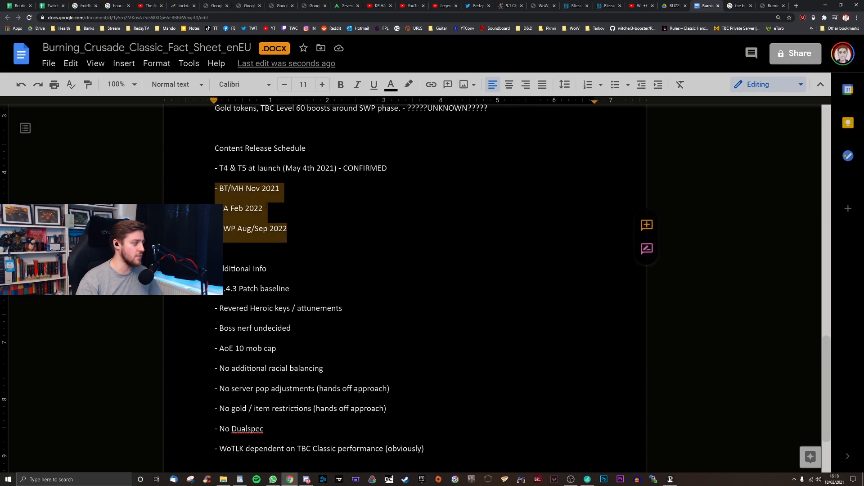
pyautogui.scroll(3)
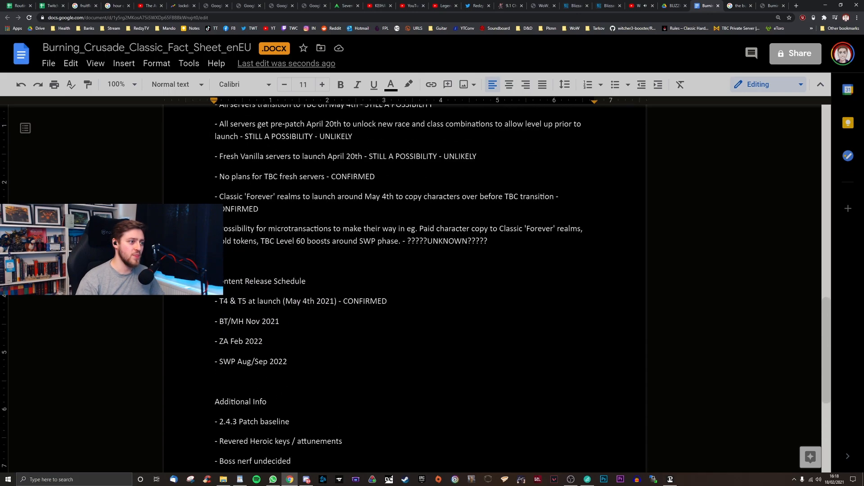
pyautogui.scroll(3)
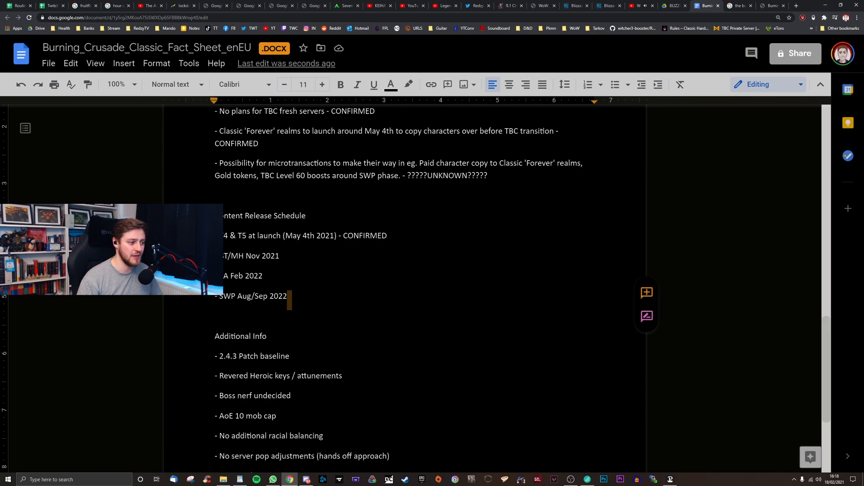
# Append '- CONFIRMED' to the No Dualspec Additional Info entry.
pyautogui.scroll(-3)
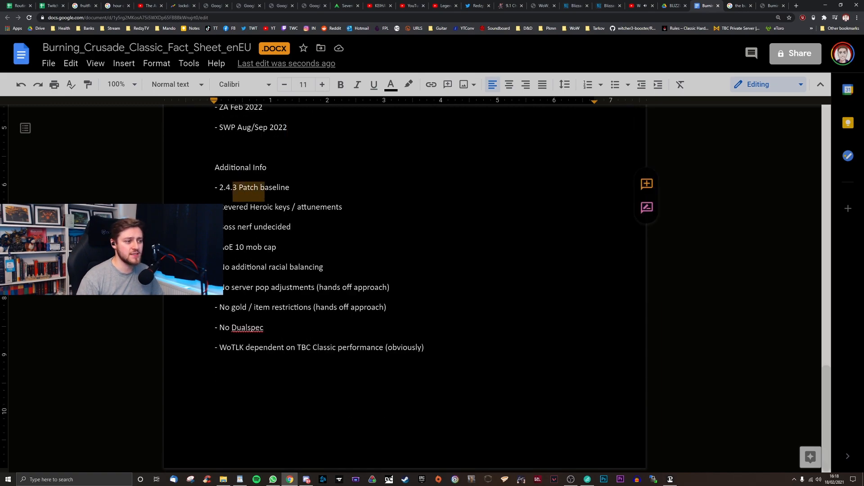
pyautogui.click(219, 187)
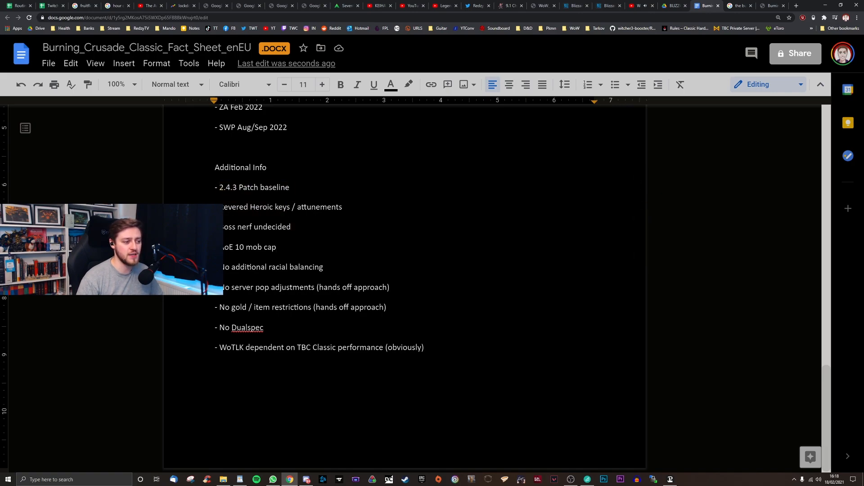
pyautogui.click(265, 327)
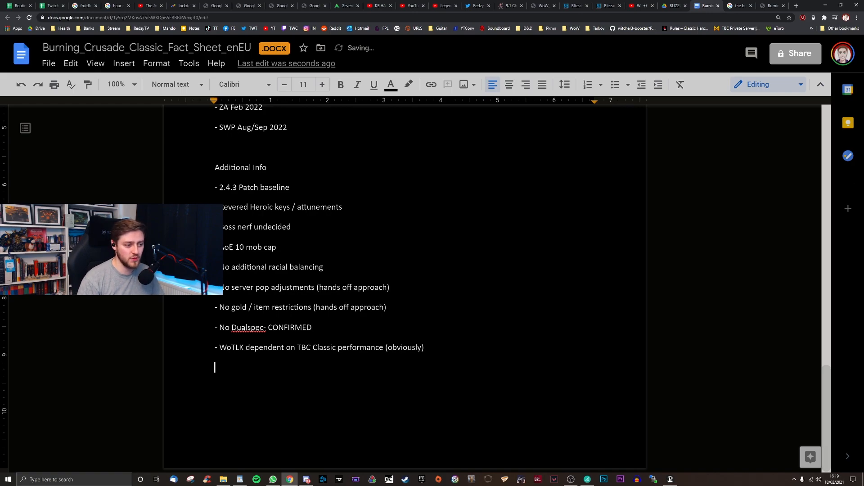
pyautogui.write('- CONFIRMED')
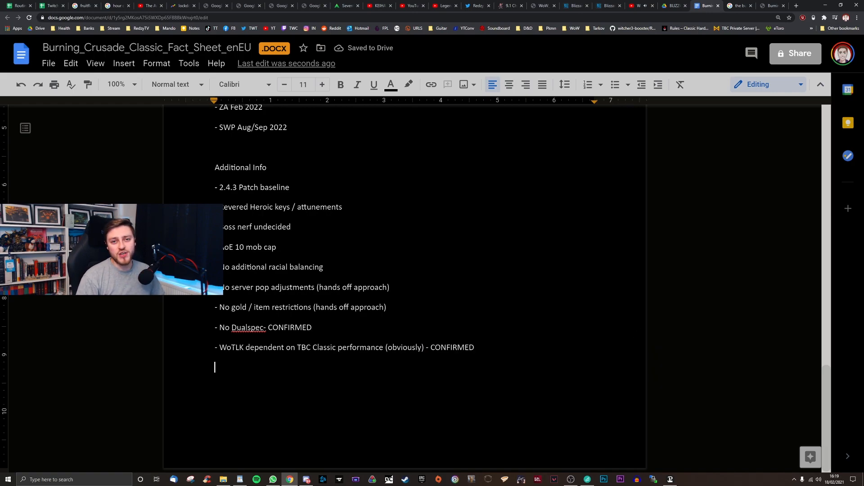
# Tag the racial balancing entry and mark the AoE 10 mob cap entry '- CONFIRMED'.
pyautogui.scroll(3)
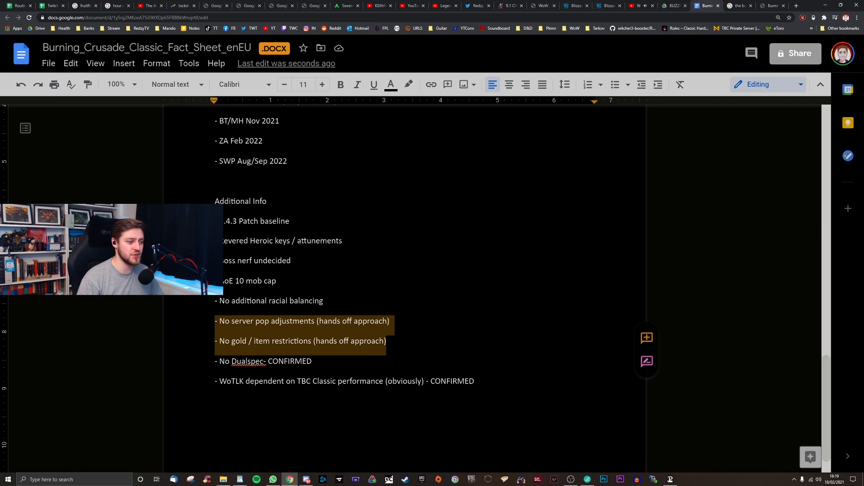
pyautogui.click(387, 341)
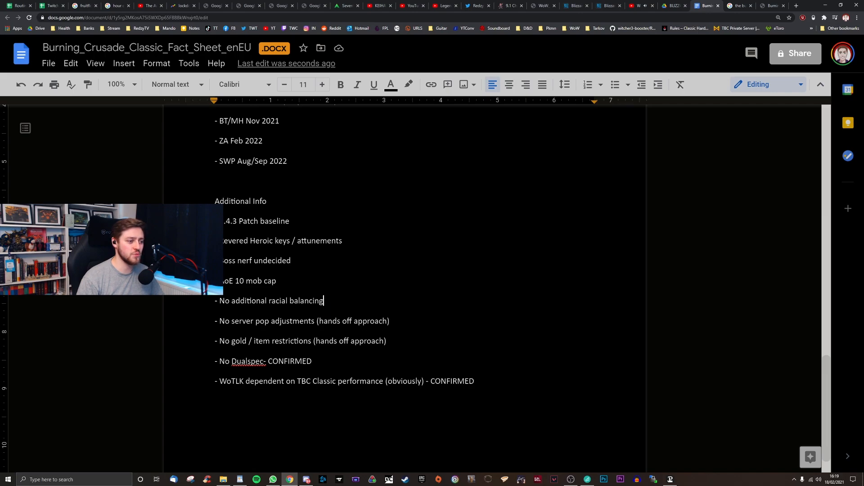
pyautogui.write('- STILL A POSSIBILITY - UNLIKELY')
pyautogui.write(' - CONFRIMED')
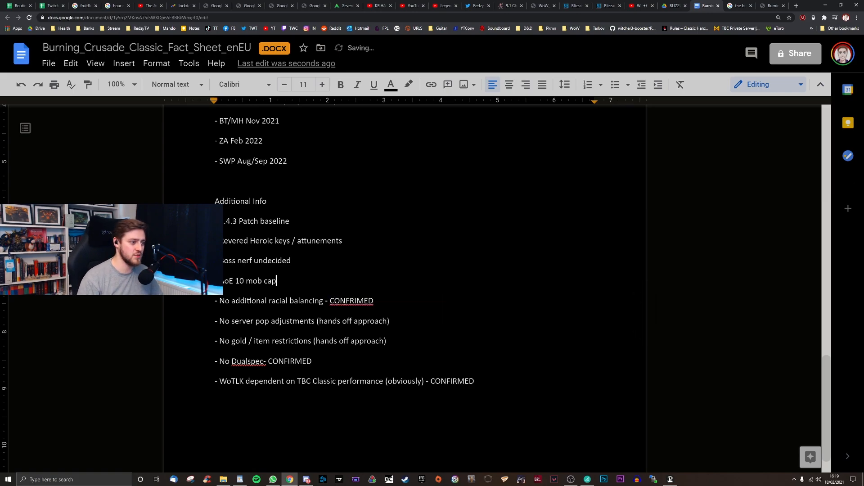
pyautogui.doubleClick(240, 280)
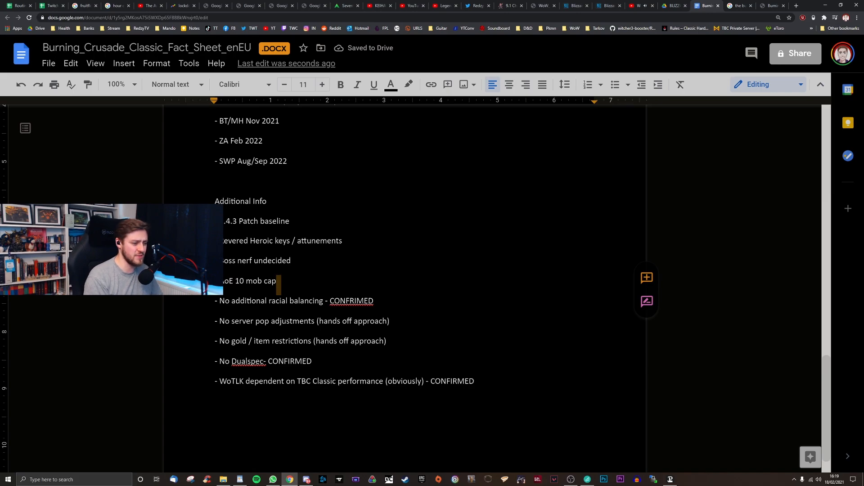
pyautogui.write('- CO')
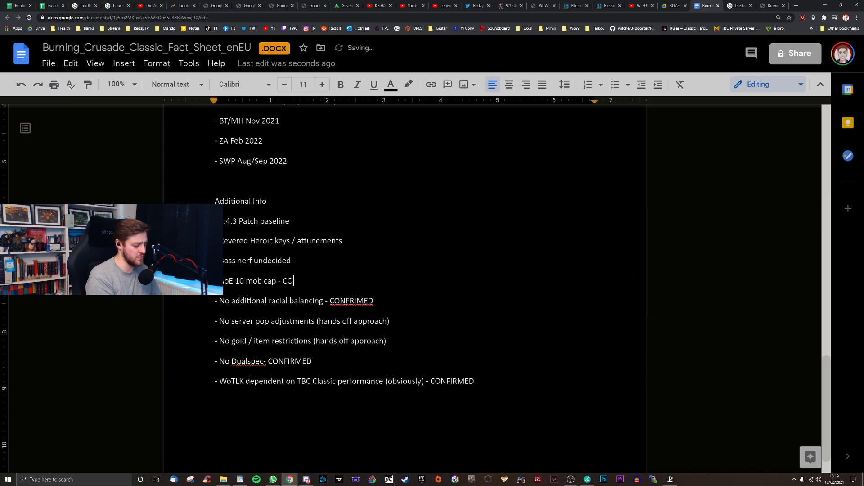
pyautogui.write('NFIRMED')
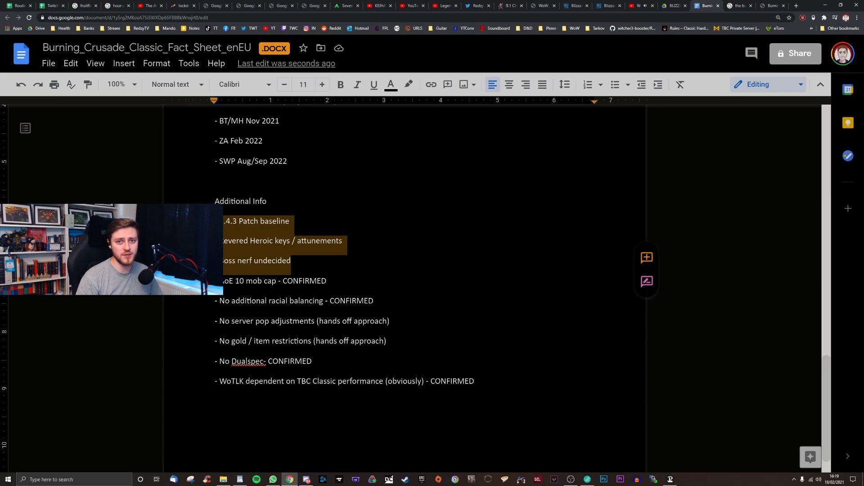
# Place the caret in the Heroic keys / attunements item and select 'attunements'.
pyautogui.scroll(3)
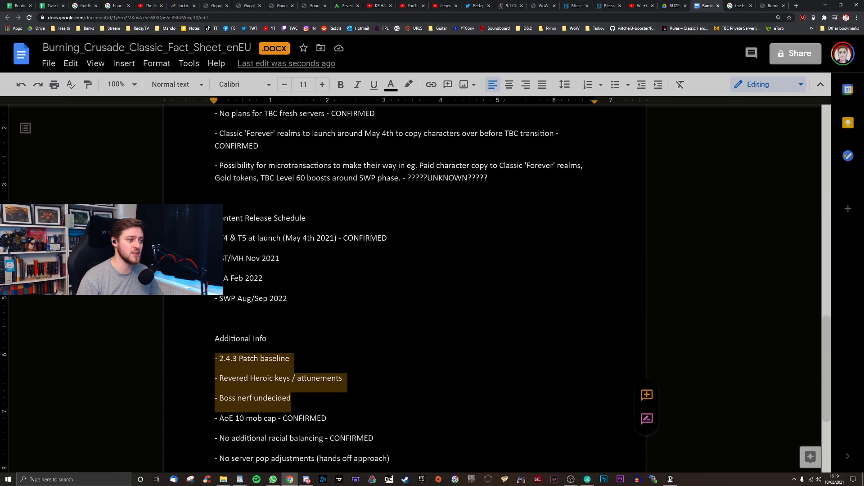
pyautogui.scroll(-3)
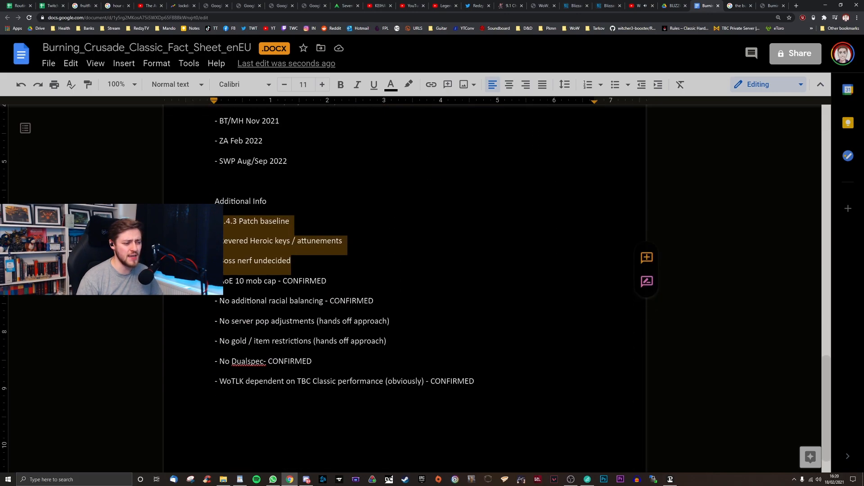
pyautogui.scroll(3)
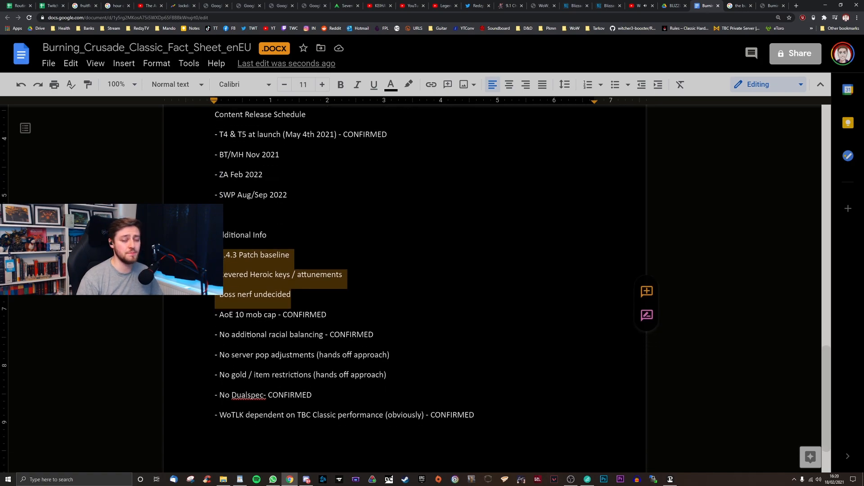
pyautogui.click(292, 294)
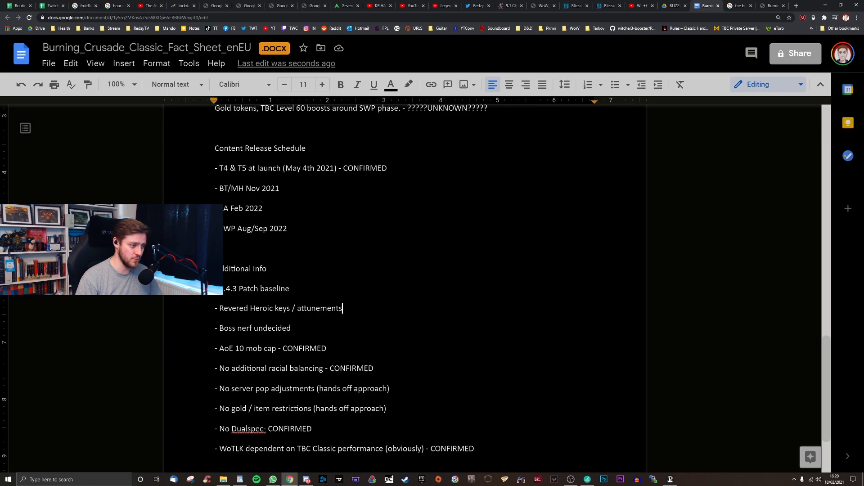
pyautogui.click(312, 308)
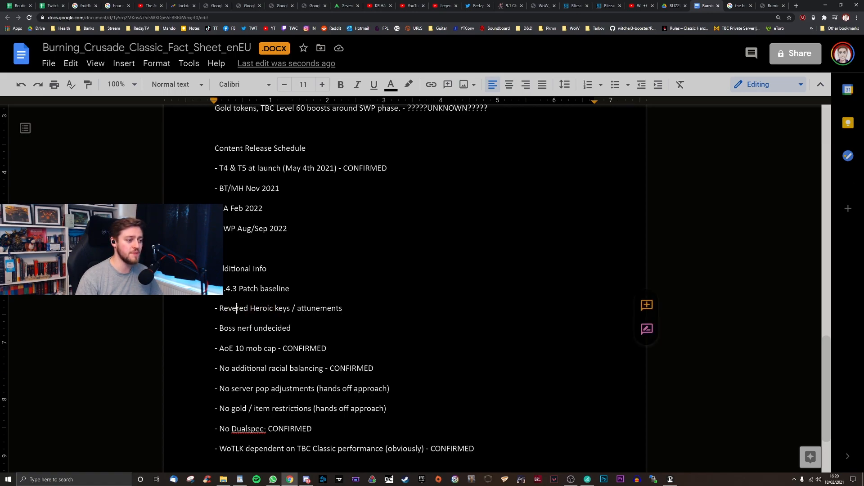
pyautogui.doubleClick(319, 308)
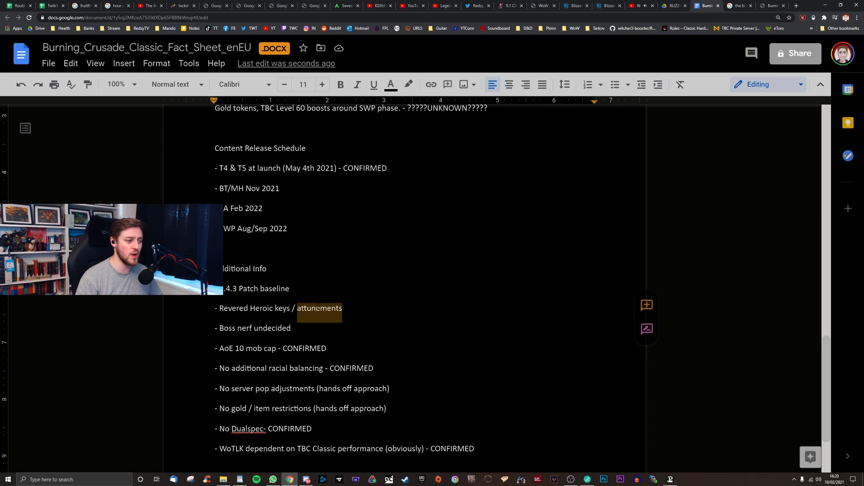
pyautogui.click(236, 308)
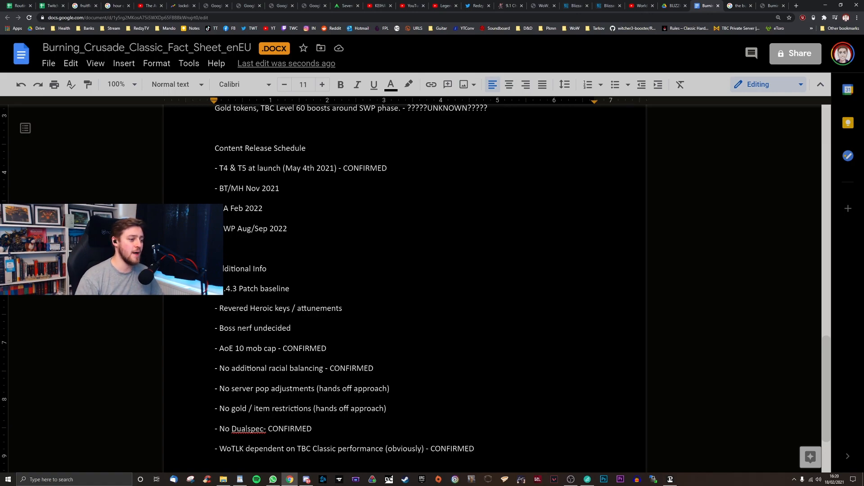
# Double-click other words in the document, then scroll back to the Burning Crusade Classic logo.
pyautogui.click(267, 328)
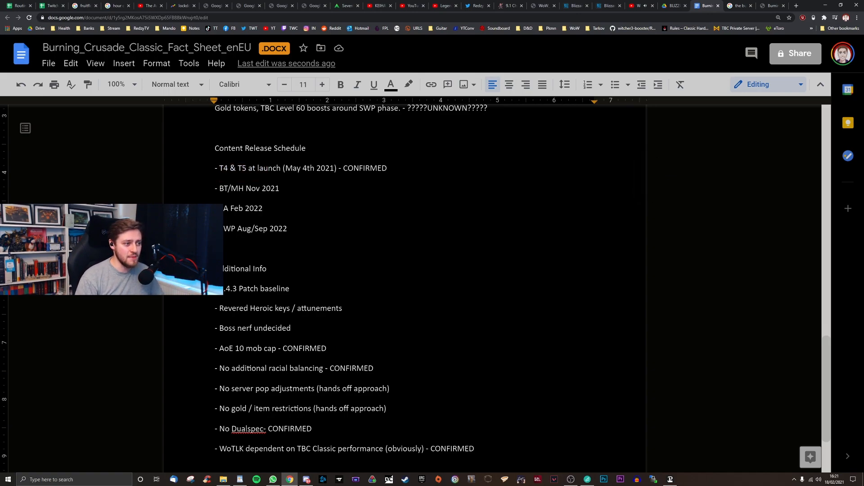
pyautogui.doubleClick(239, 209)
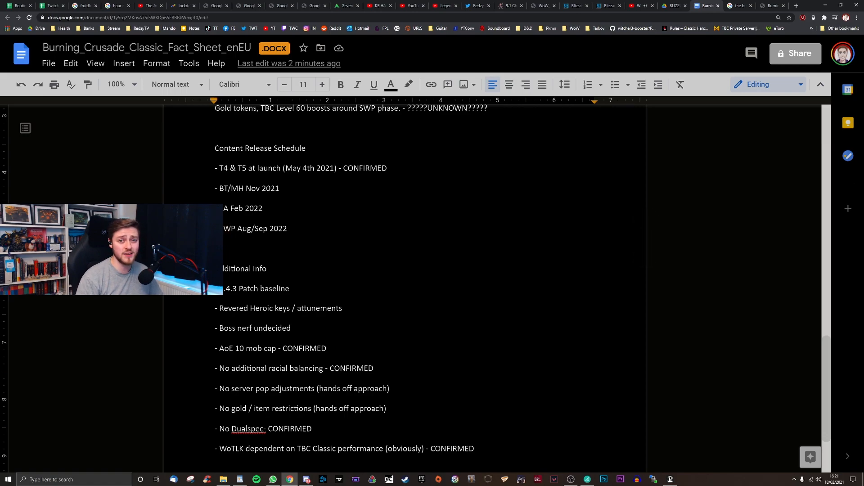
pyautogui.doubleClick(278, 228)
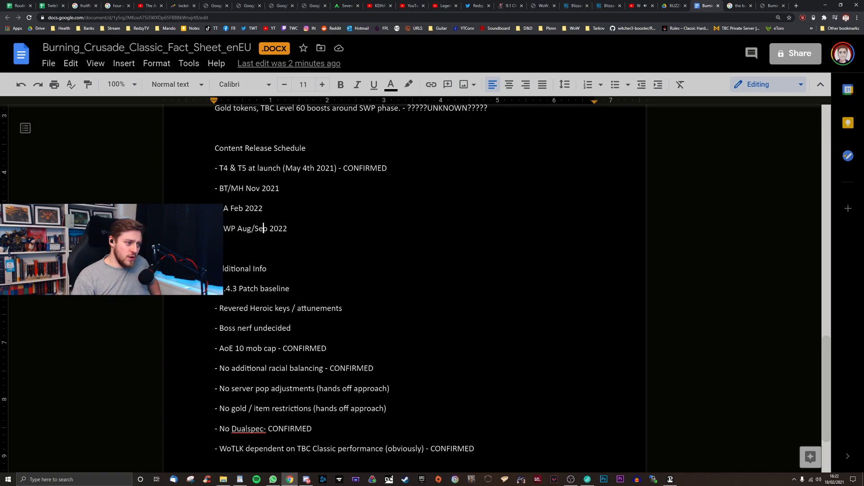
pyautogui.scroll(3)
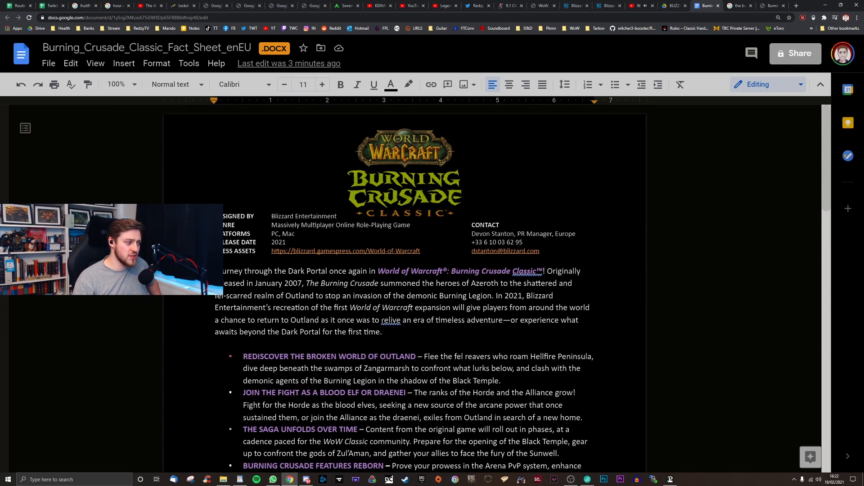
pyautogui.scroll(-3)
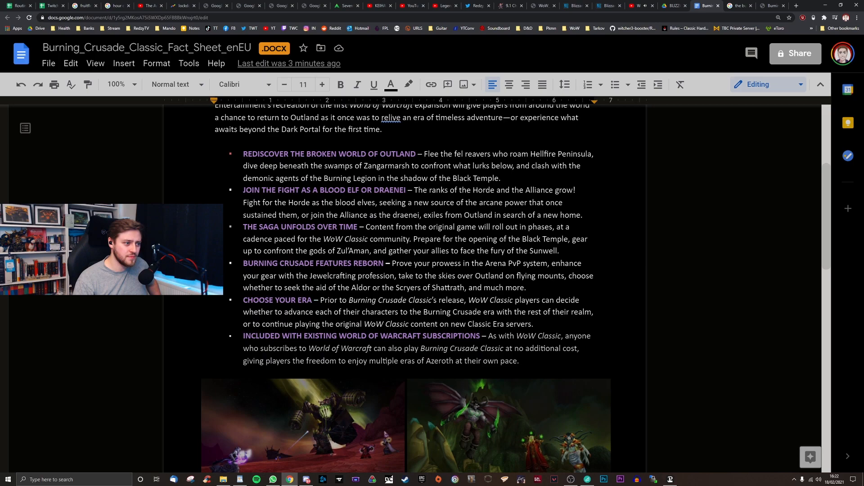
pyautogui.scroll(3)
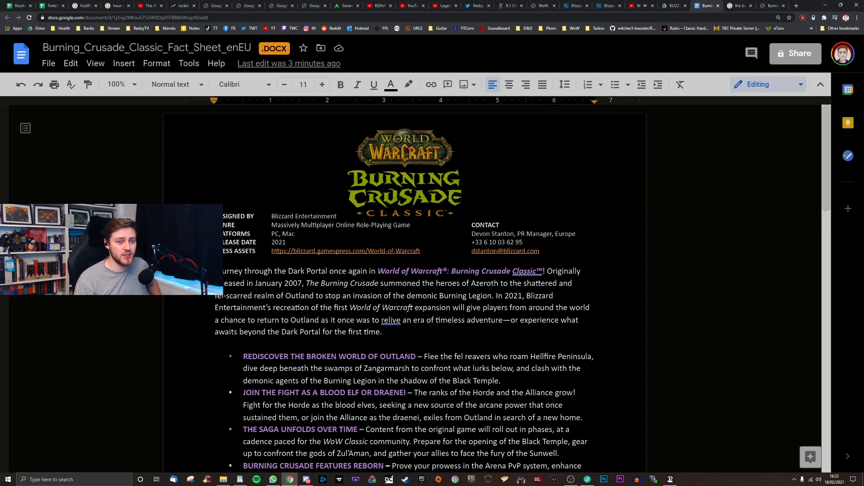
pyautogui.scroll(-3)
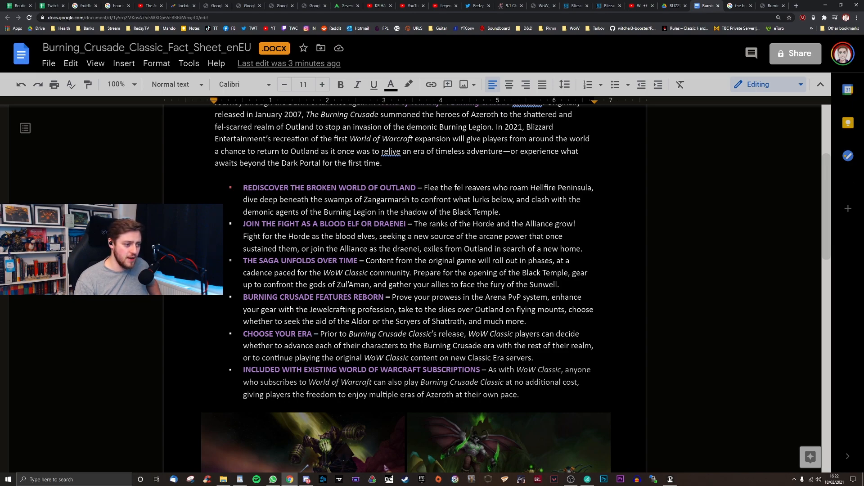
pyautogui.scroll(-3)
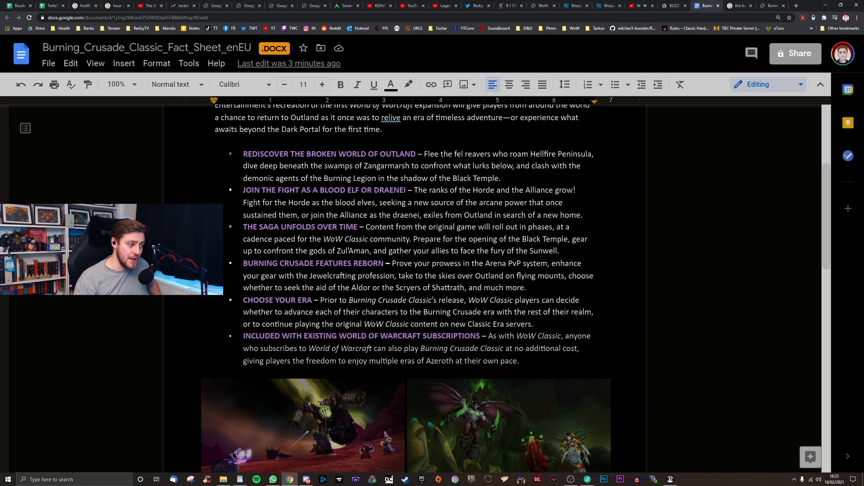
pyautogui.scroll(3)
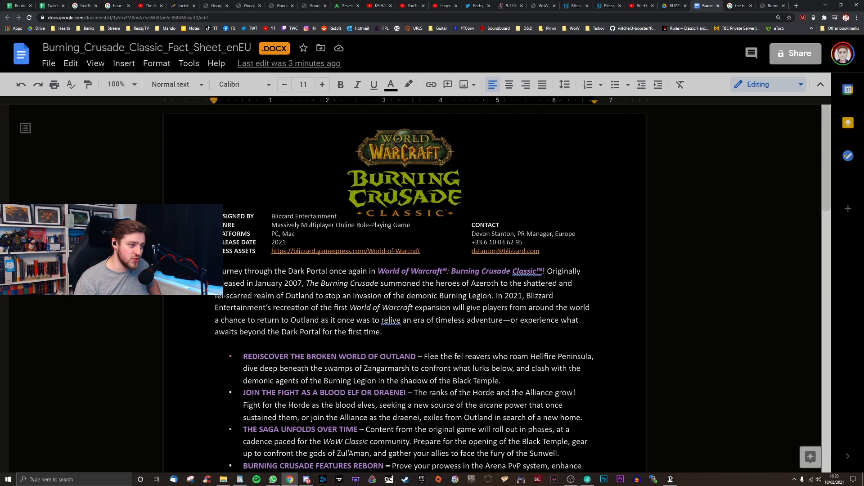
pyautogui.scroll(-3)
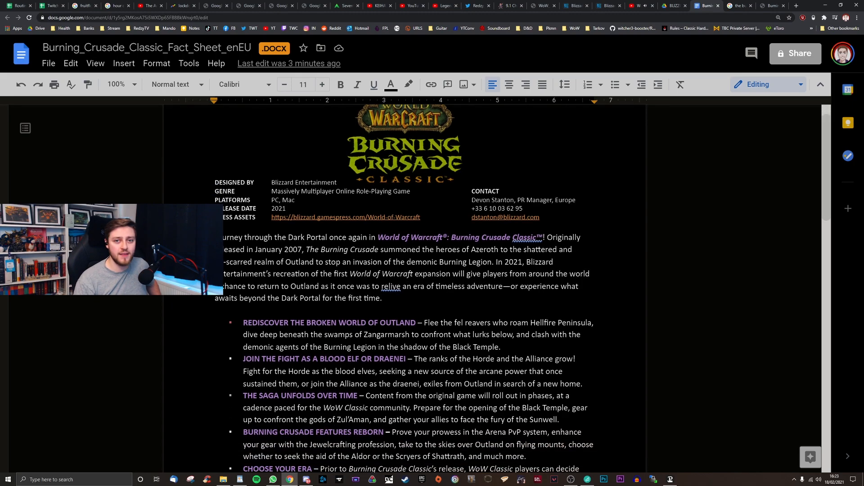
pyautogui.scroll(-3)
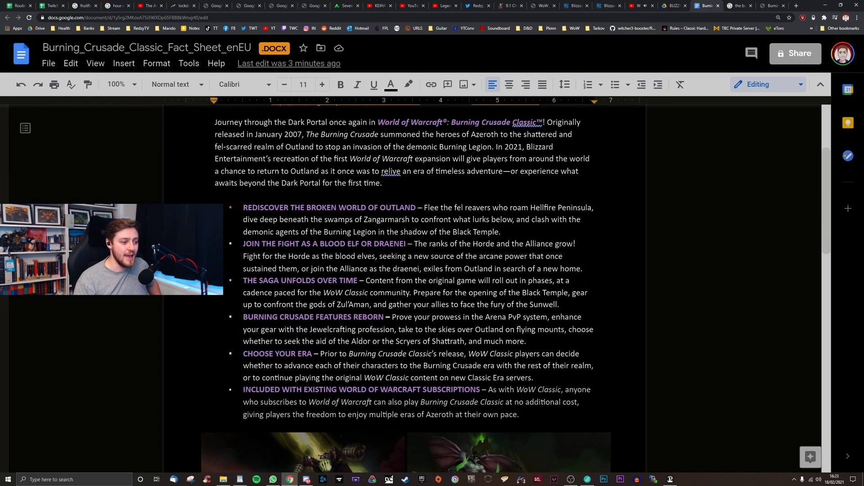
pyautogui.scroll(-3)
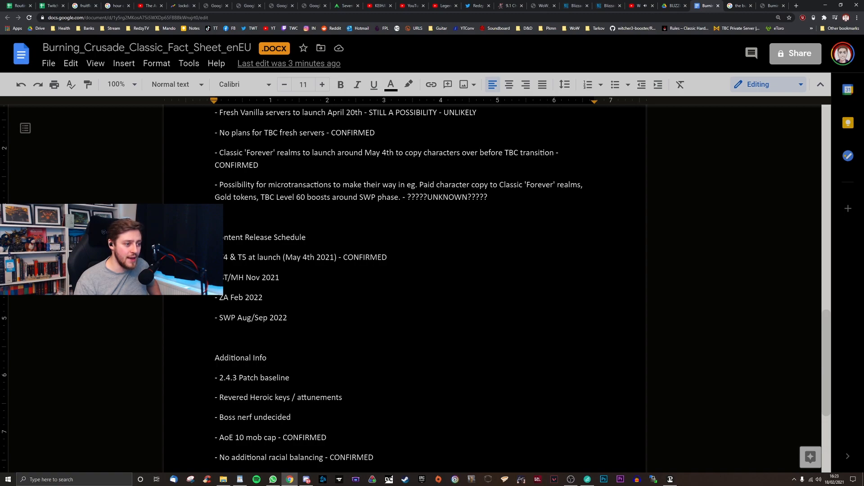
pyautogui.scroll(-3)
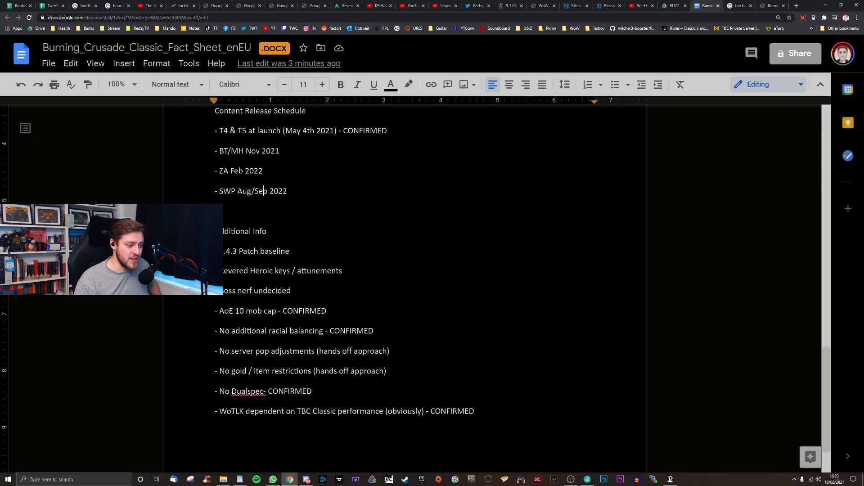
pyautogui.scroll(-3)
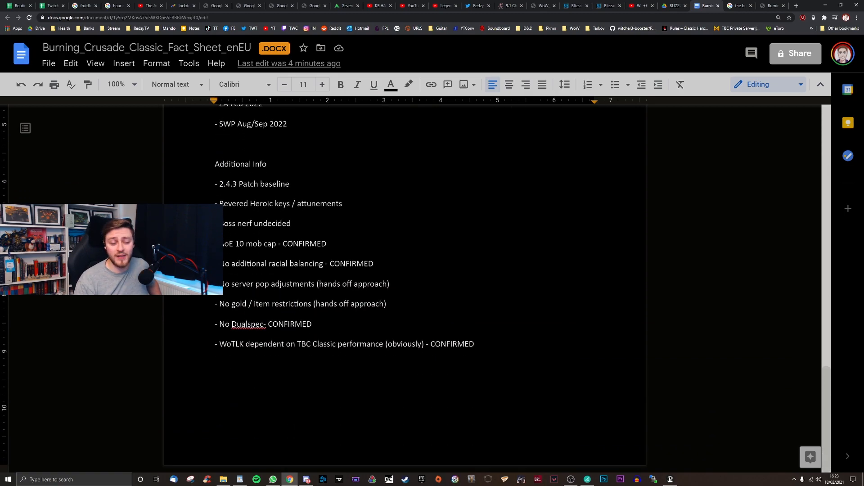
pyautogui.scroll(3)
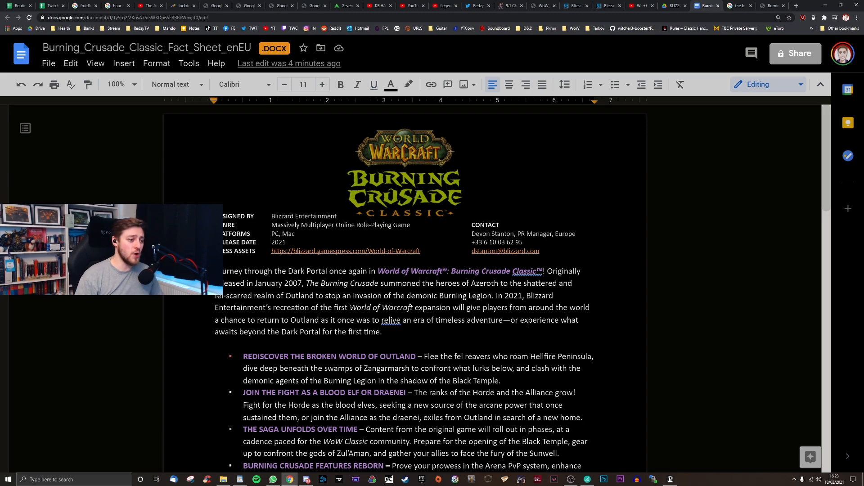
pyautogui.scroll(-3)
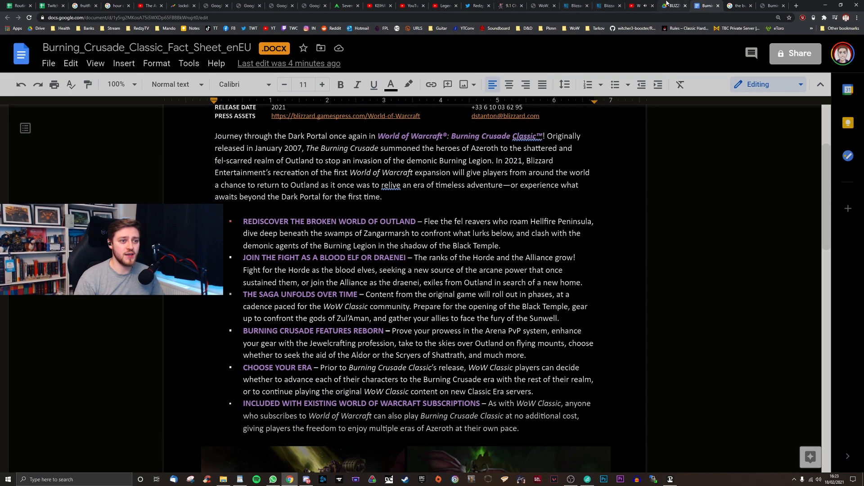
pyautogui.click(673, 5)
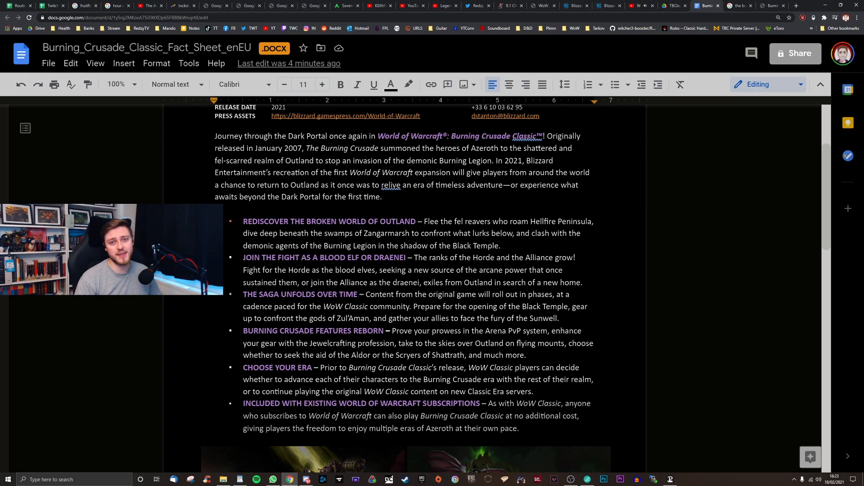
pyautogui.scroll(-3)
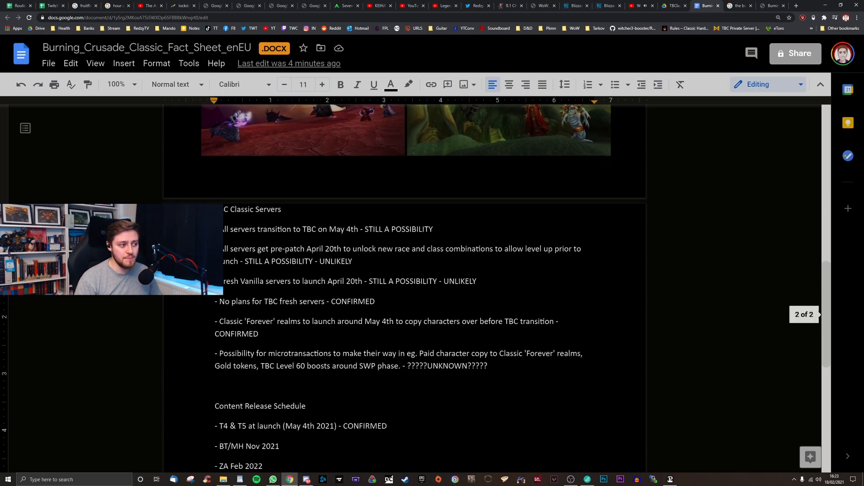
pyautogui.scroll(-3)
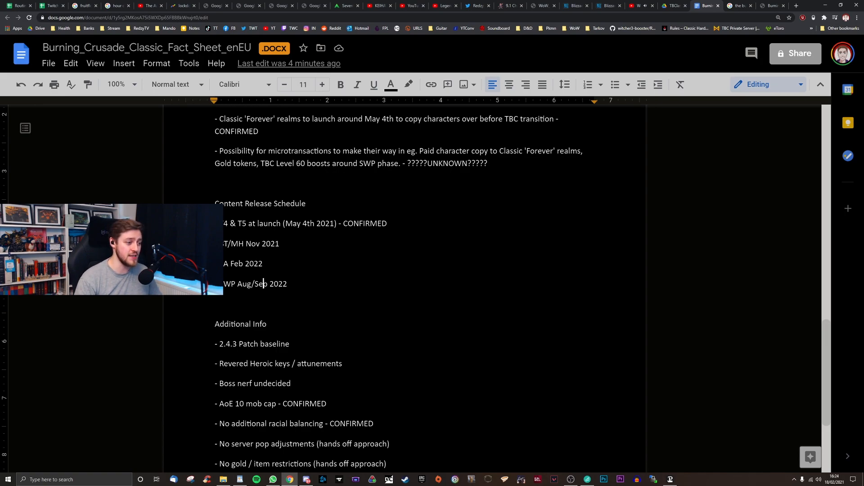
pyautogui.scroll(-3)
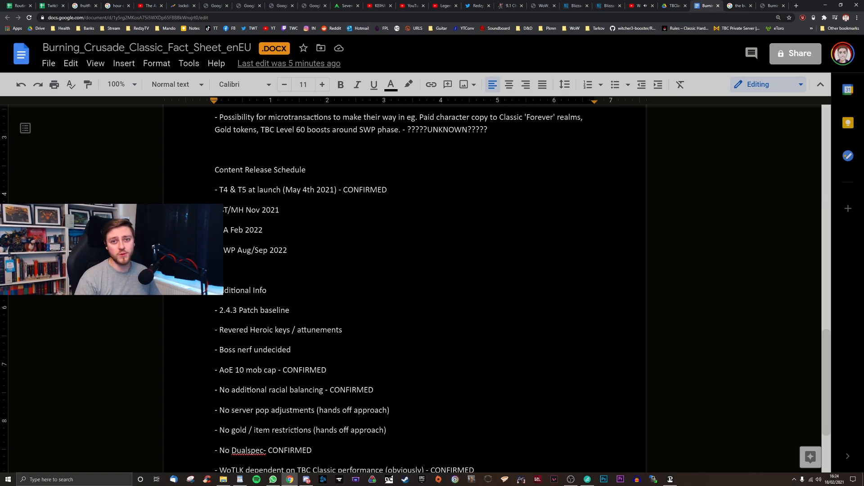
pyautogui.scroll(3)
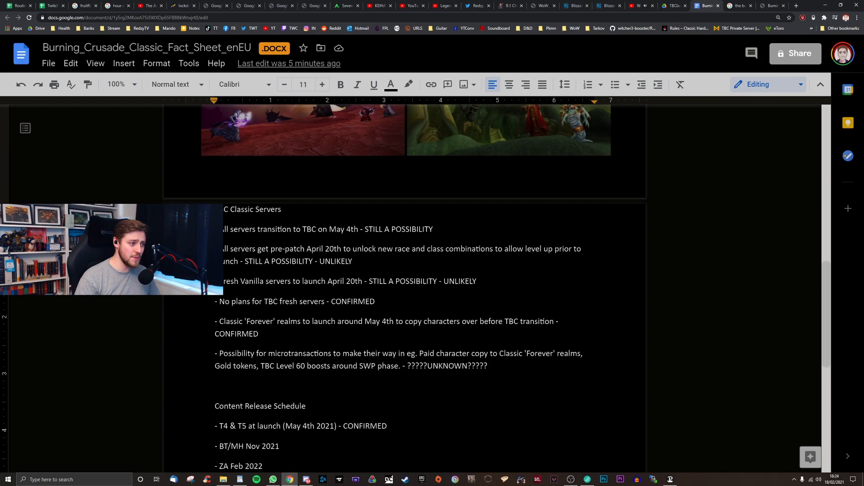
pyautogui.scroll(3)
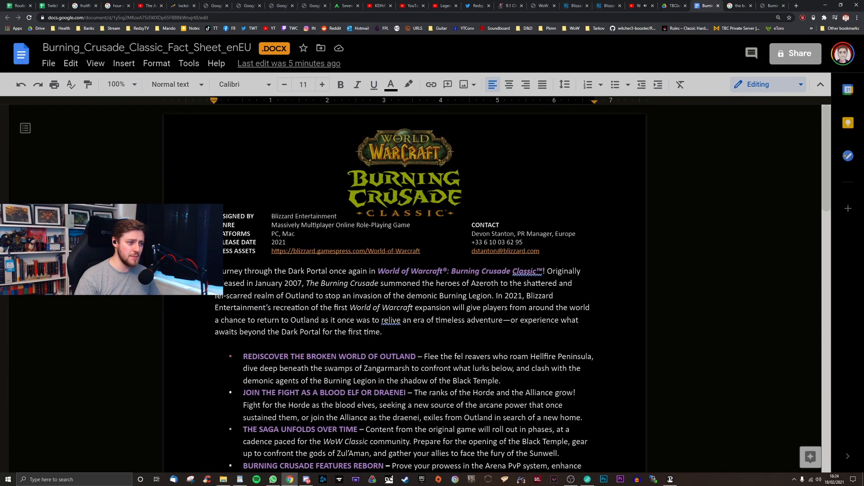